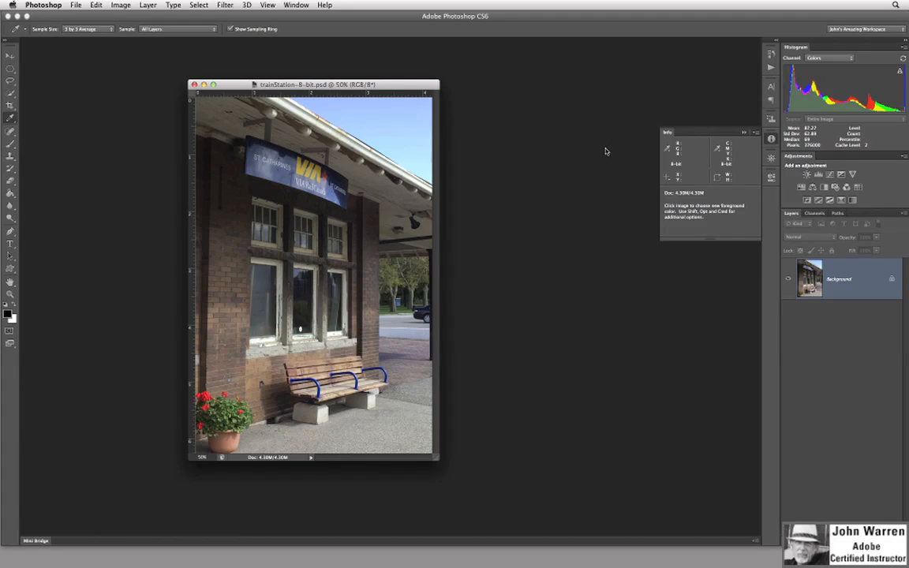
pyautogui.moveTo(610, 146)
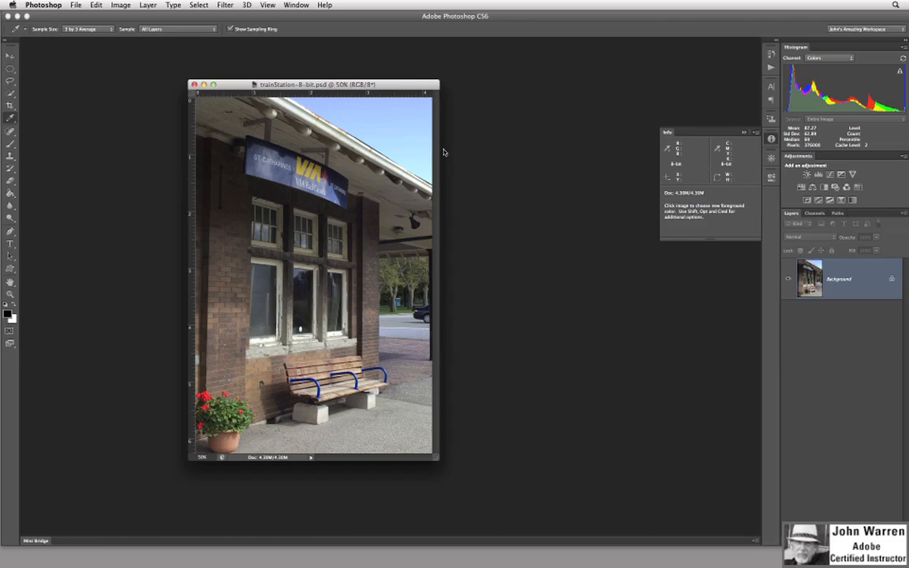
pyautogui.moveTo(399, 240)
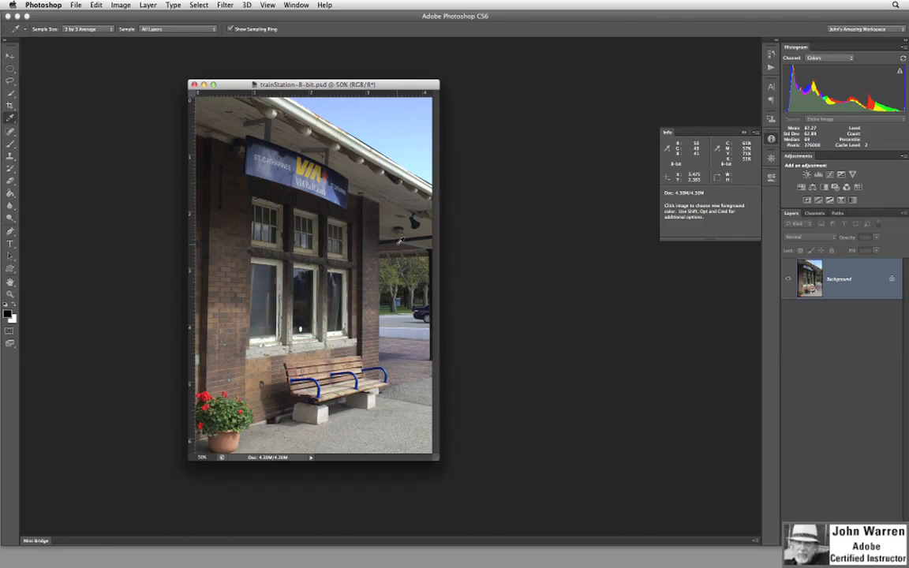
pyautogui.moveTo(378, 231)
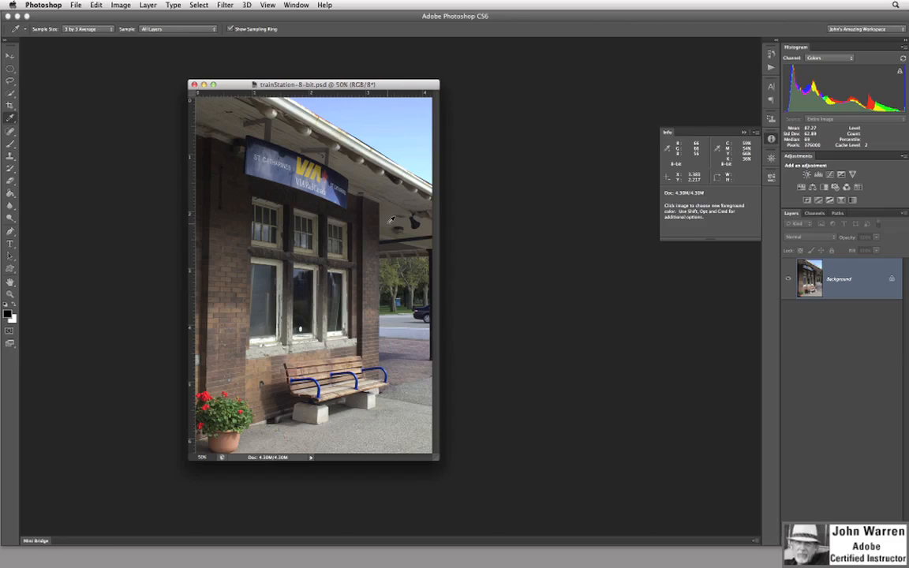
pyautogui.moveTo(403, 194)
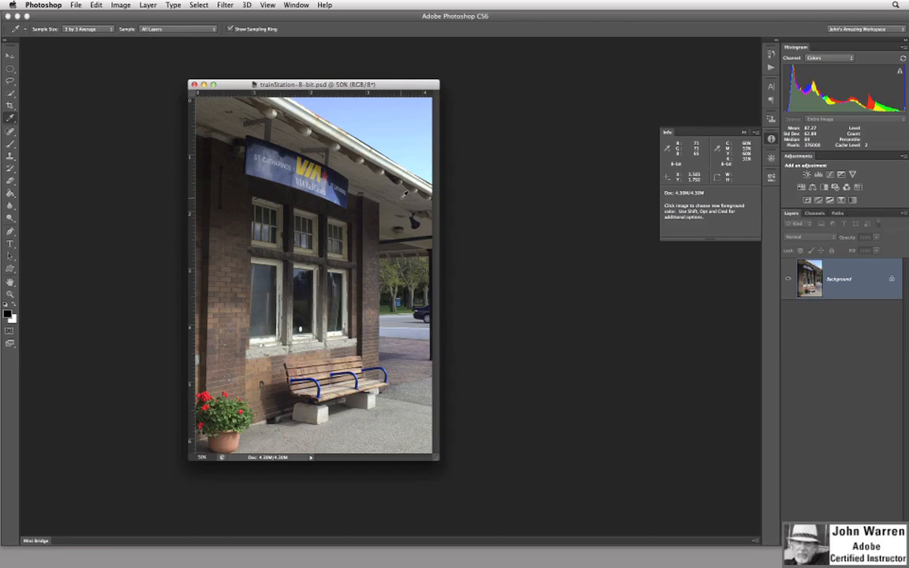
pyautogui.moveTo(399, 203)
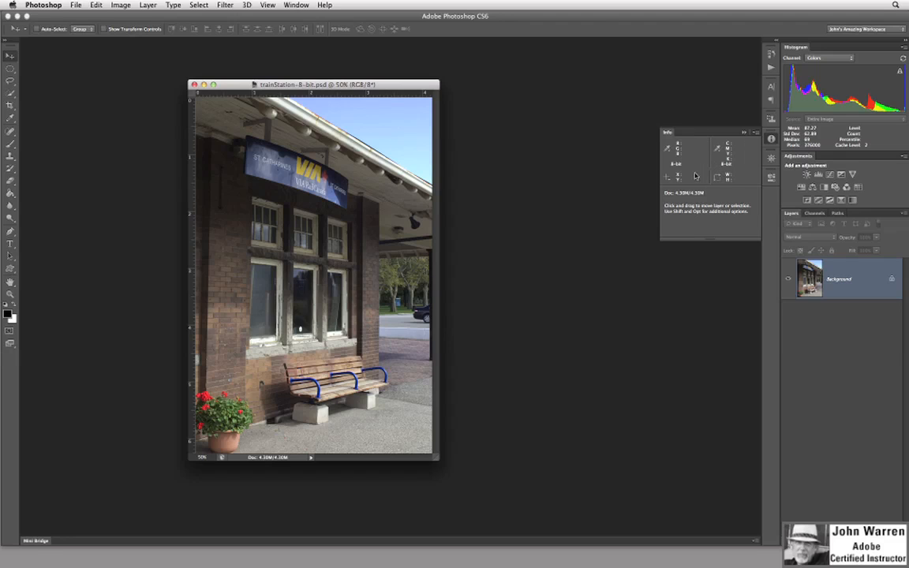
# - Undock the Info panel and float it beside the station photo
pyautogui.moveTo(710, 132); pyautogui.dragTo(663, 140)
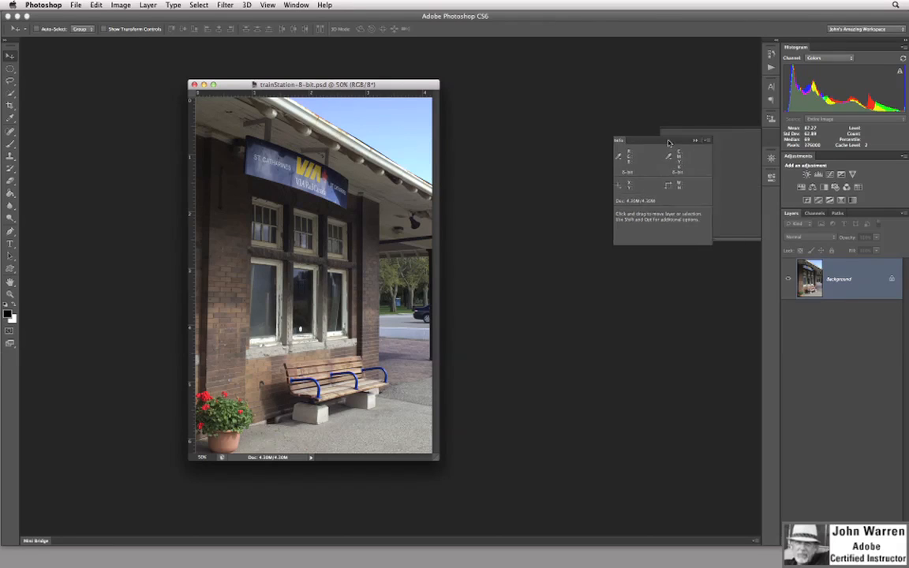
pyautogui.moveTo(667, 140); pyautogui.dragTo(499, 95)
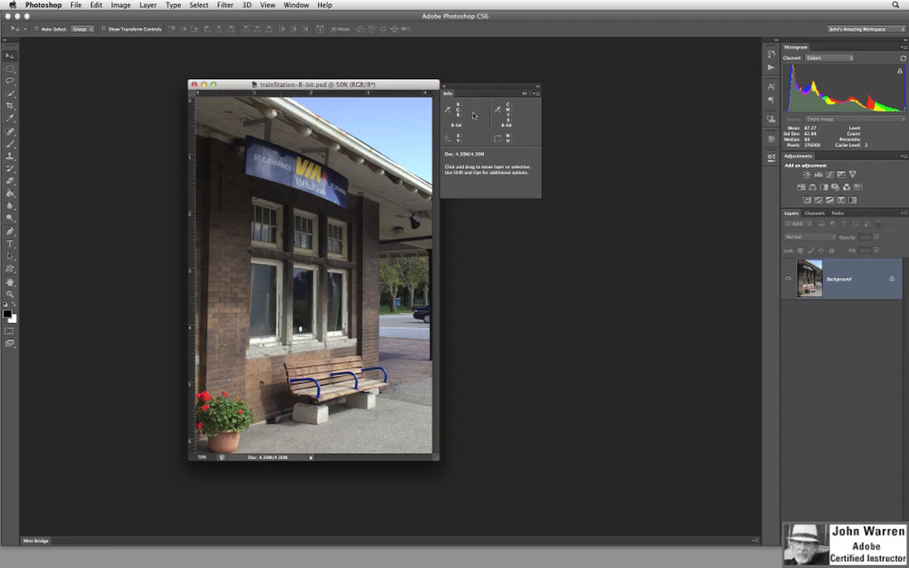
pyautogui.moveTo(508, 111)
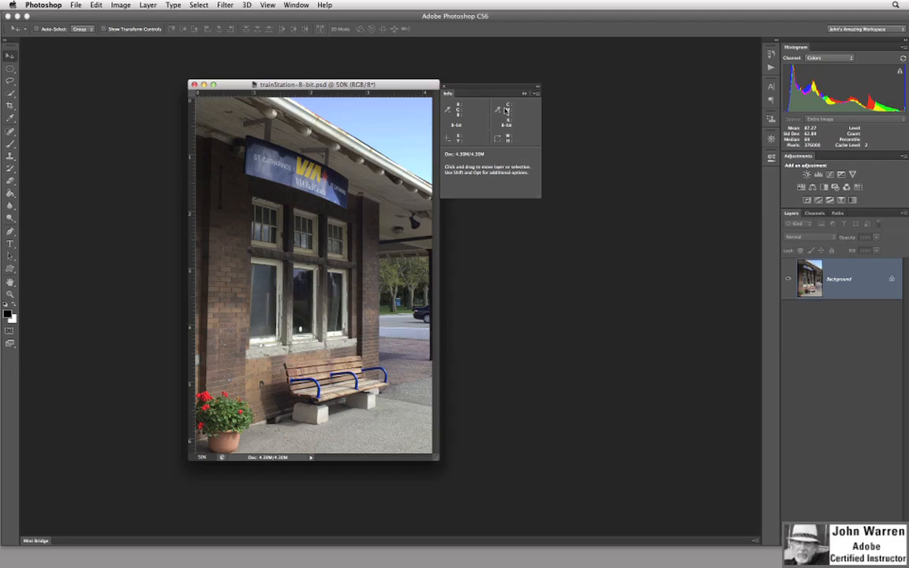
pyautogui.moveTo(467, 139)
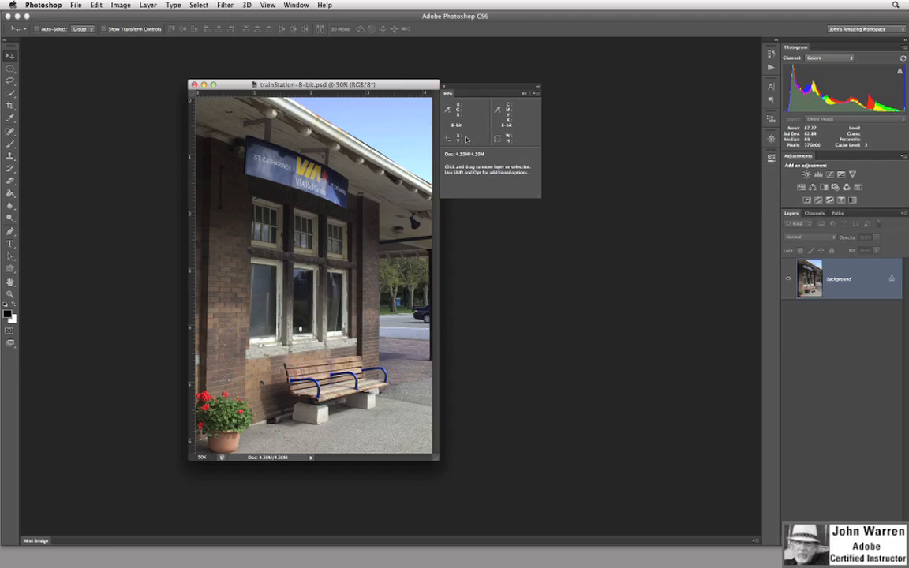
pyautogui.moveTo(410, 122)
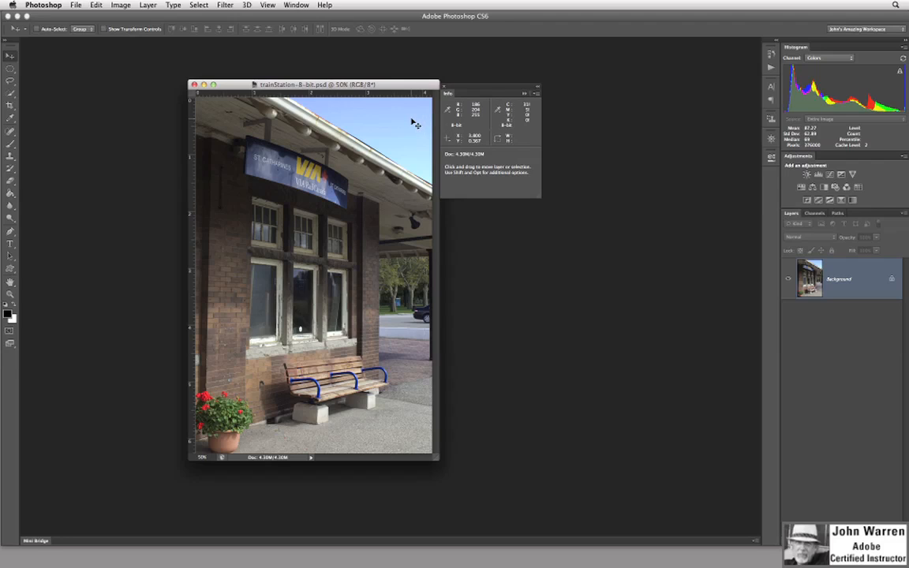
pyautogui.moveTo(414, 127)
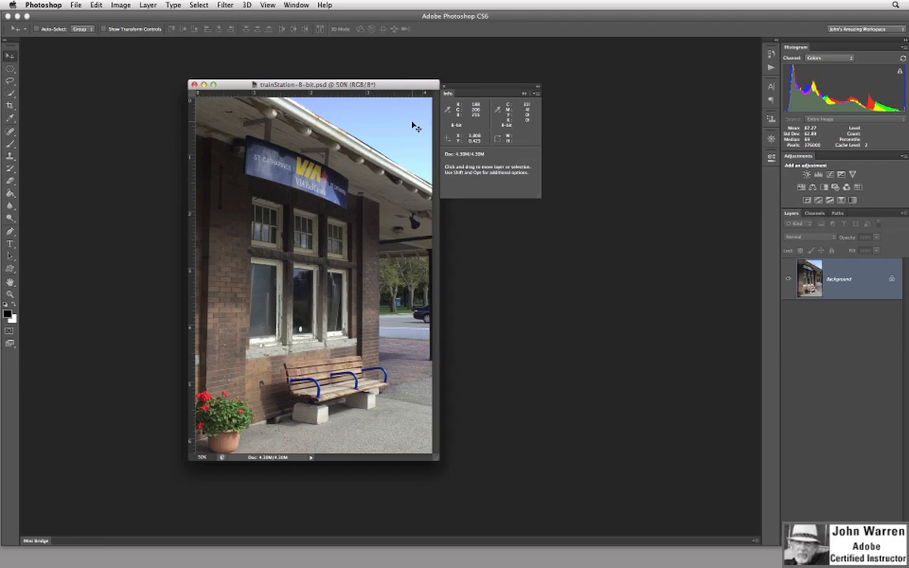
pyautogui.moveTo(416, 142)
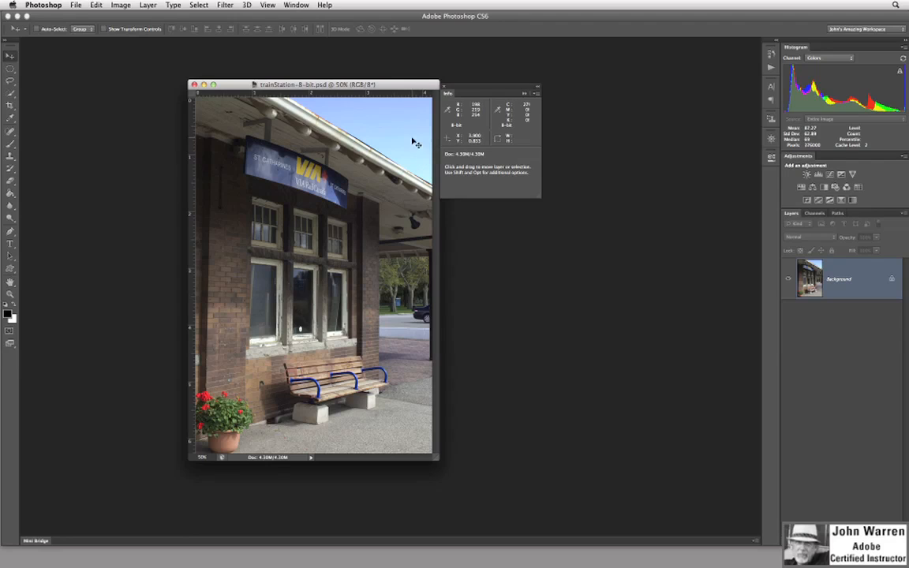
pyautogui.moveTo(370, 118)
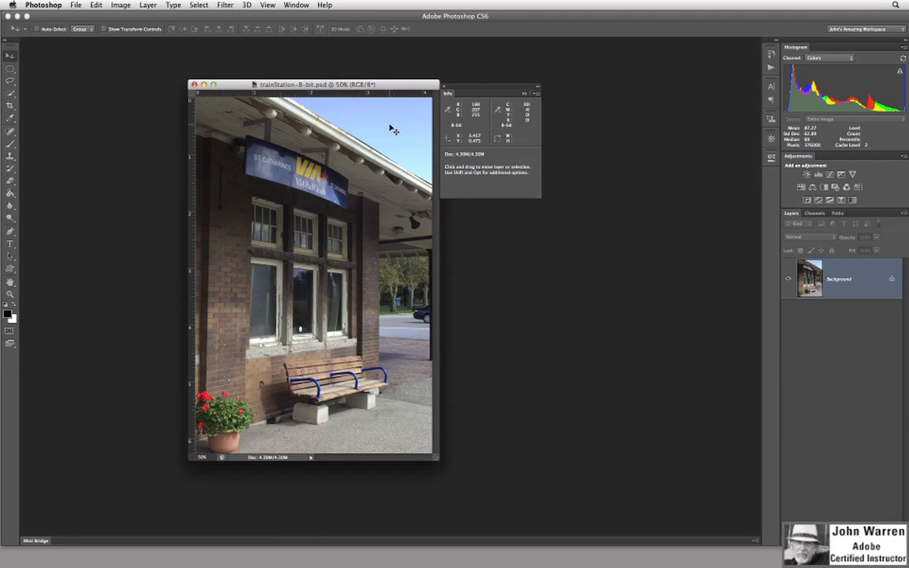
pyautogui.moveTo(386, 132)
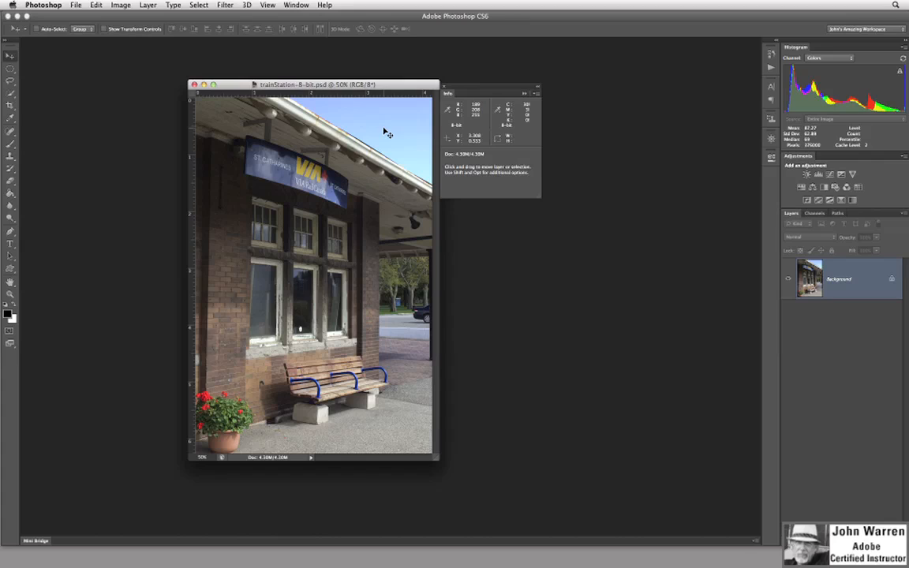
pyautogui.moveTo(371, 183)
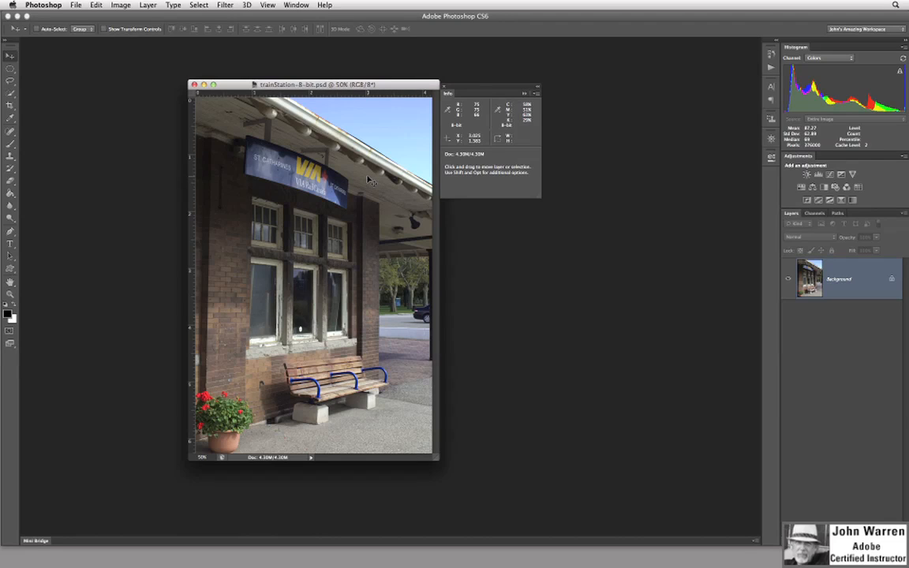
pyautogui.moveTo(394, 298)
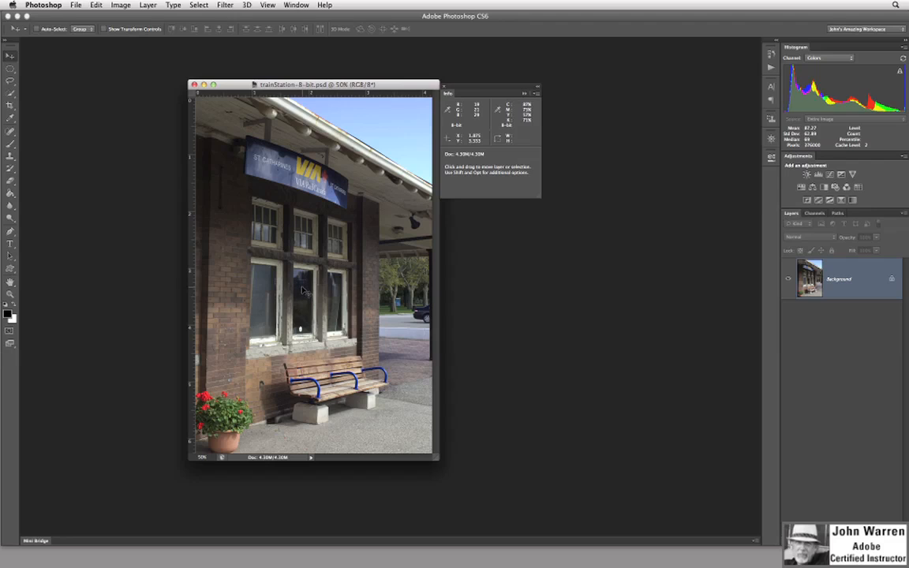
pyautogui.moveTo(376, 404)
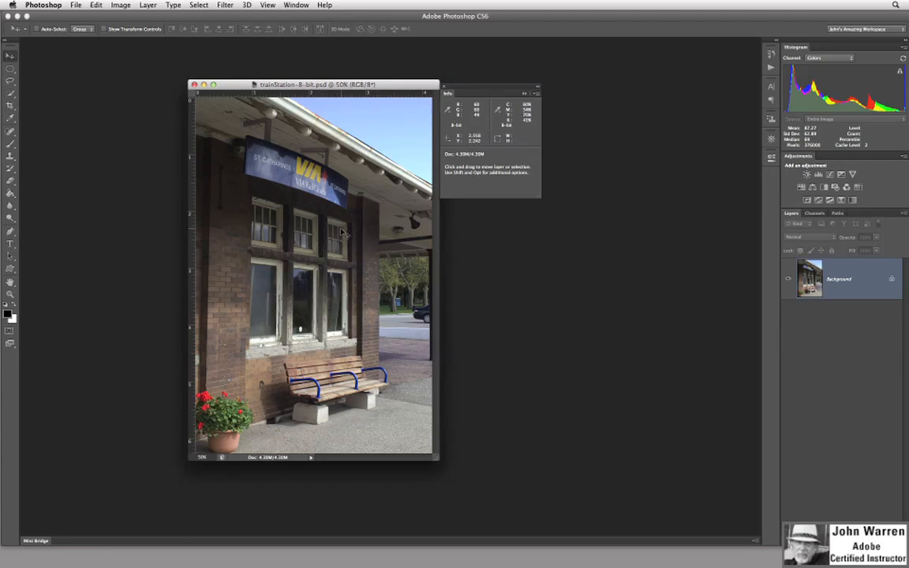
pyautogui.moveTo(386, 130)
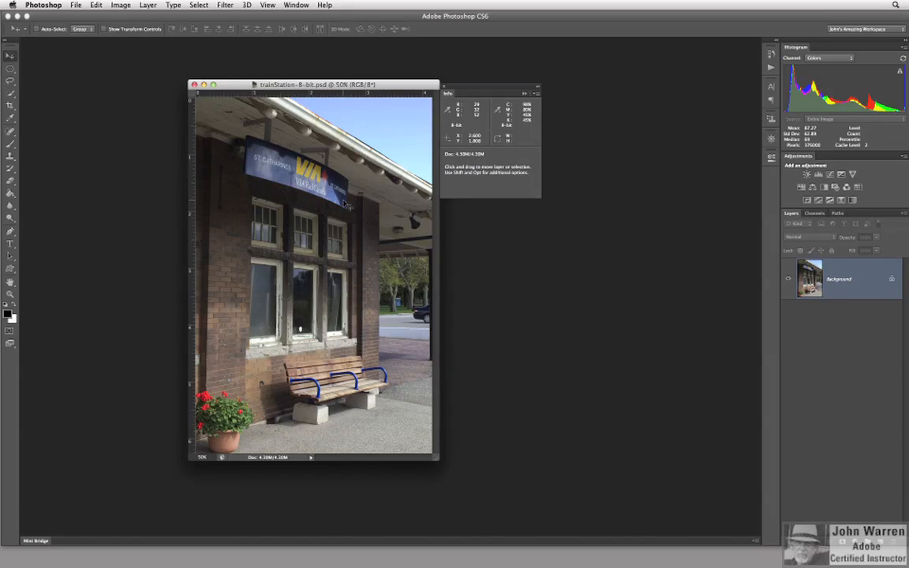
pyautogui.moveTo(365, 211)
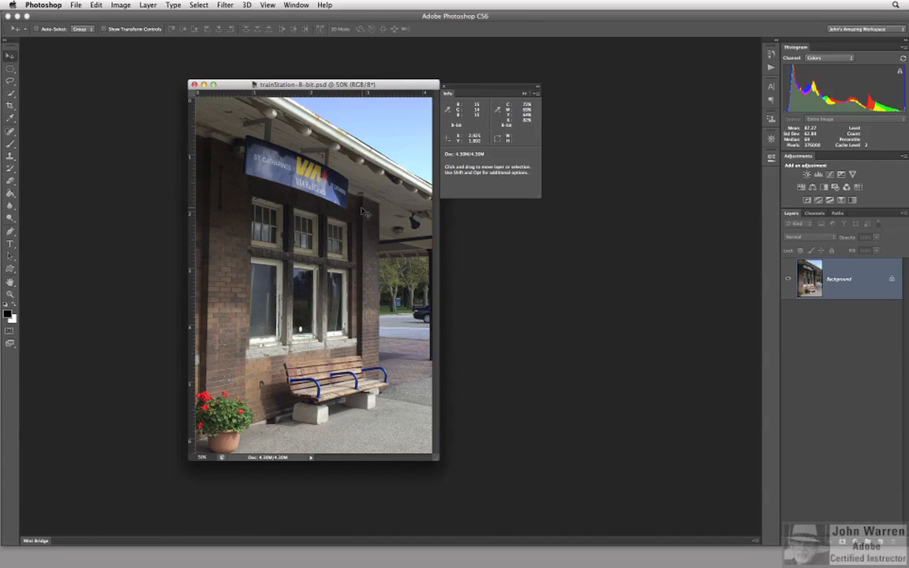
pyautogui.moveTo(354, 226)
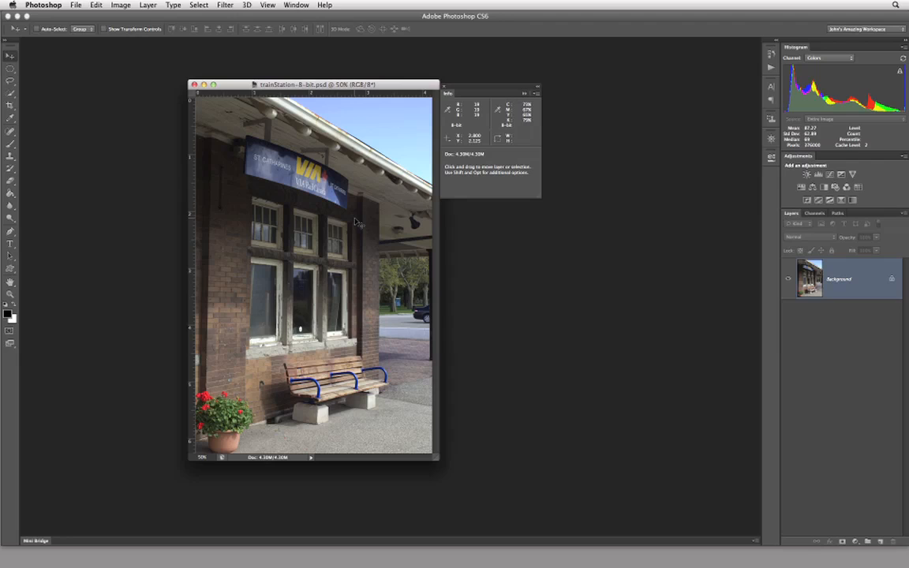
pyautogui.moveTo(345, 187)
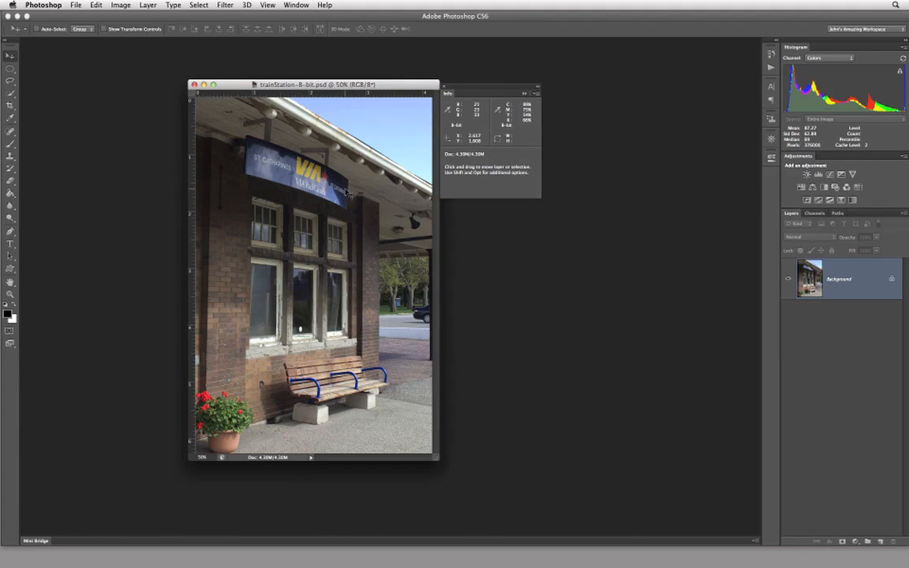
pyautogui.moveTo(310, 114)
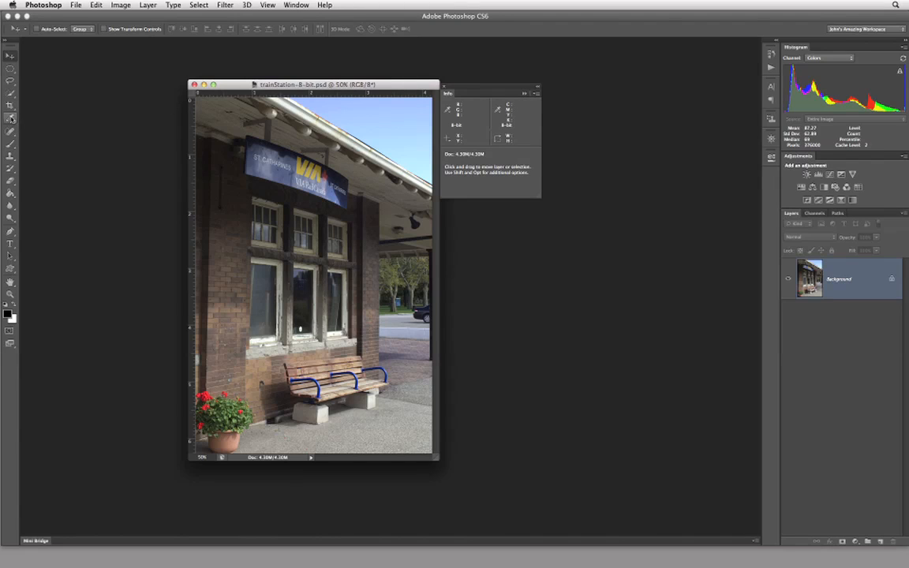
# - Select the Eyedropper, then switch to the Color Sampler Tool in its group
pyautogui.click(11, 118)
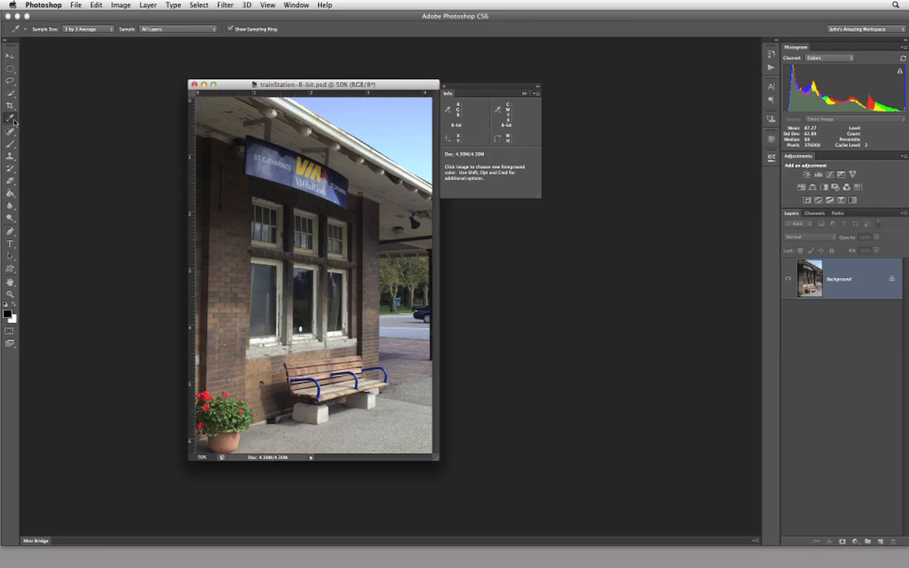
pyautogui.click(11, 119)
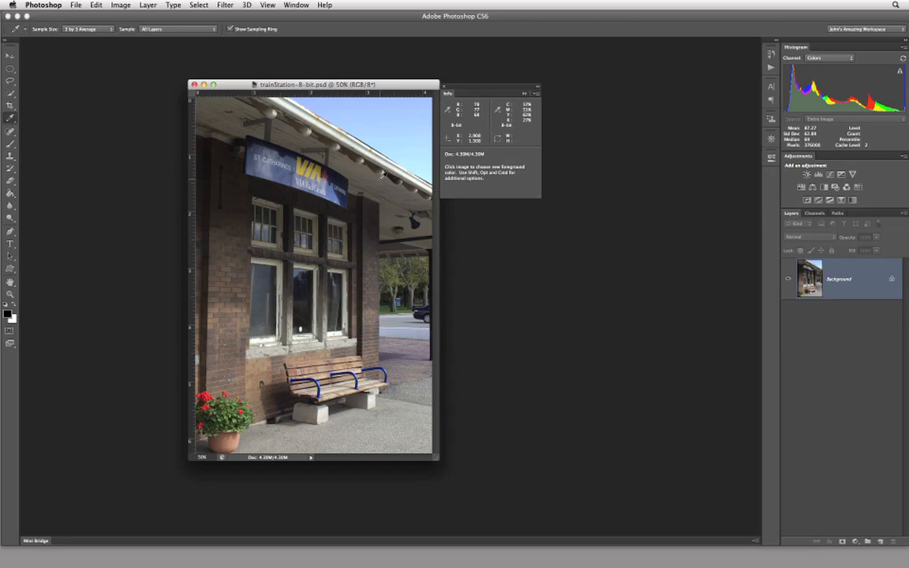
pyautogui.moveTo(386, 138)
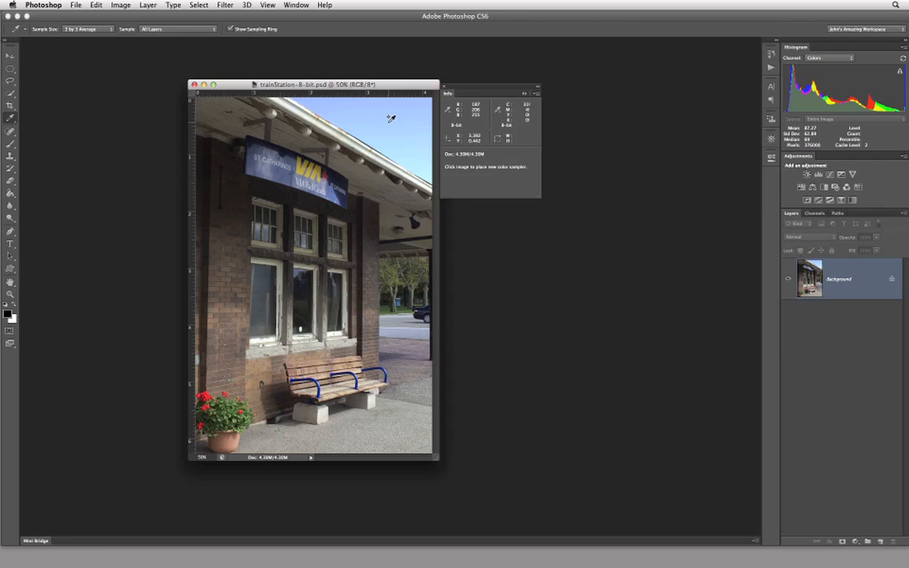
pyautogui.click(392, 124)
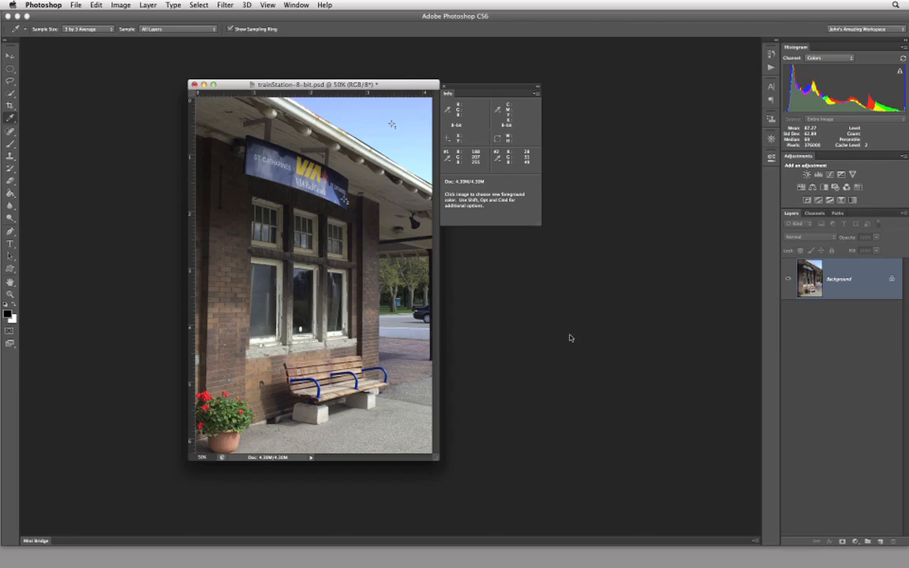
pyautogui.moveTo(557, 330)
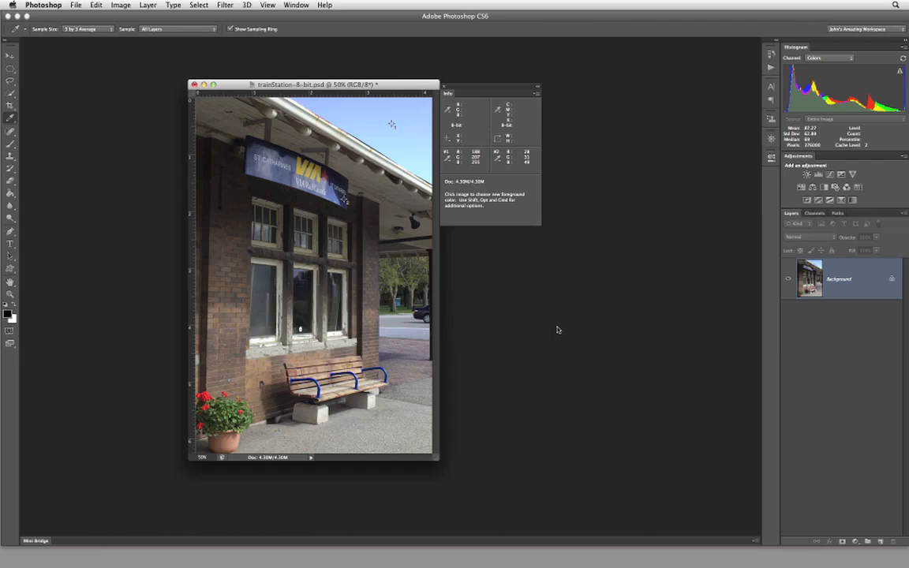
pyautogui.moveTo(521, 350)
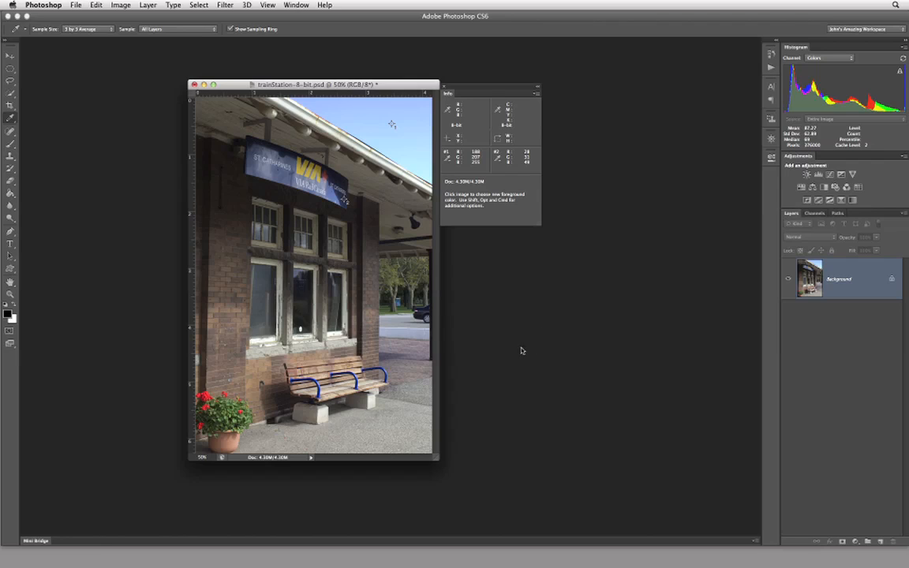
pyautogui.moveTo(466, 270)
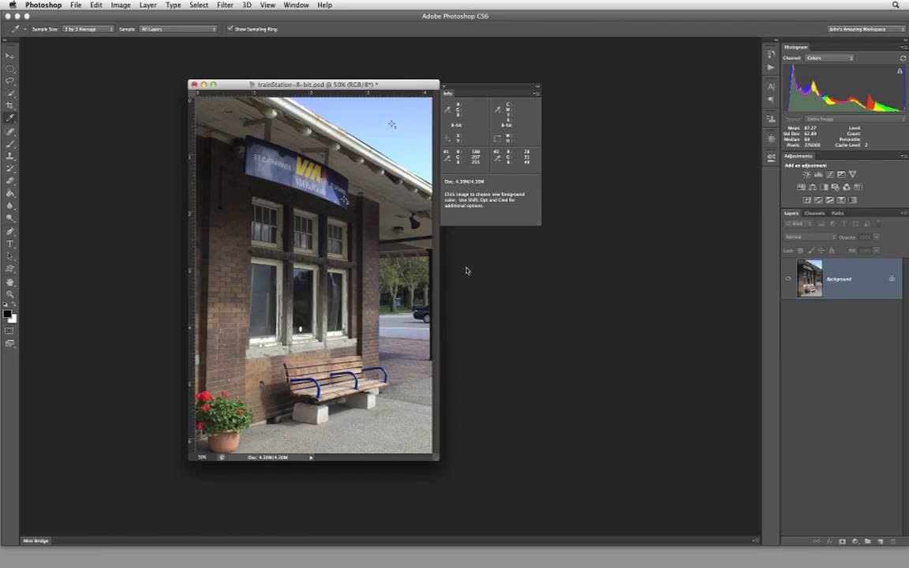
pyautogui.moveTo(467, 266)
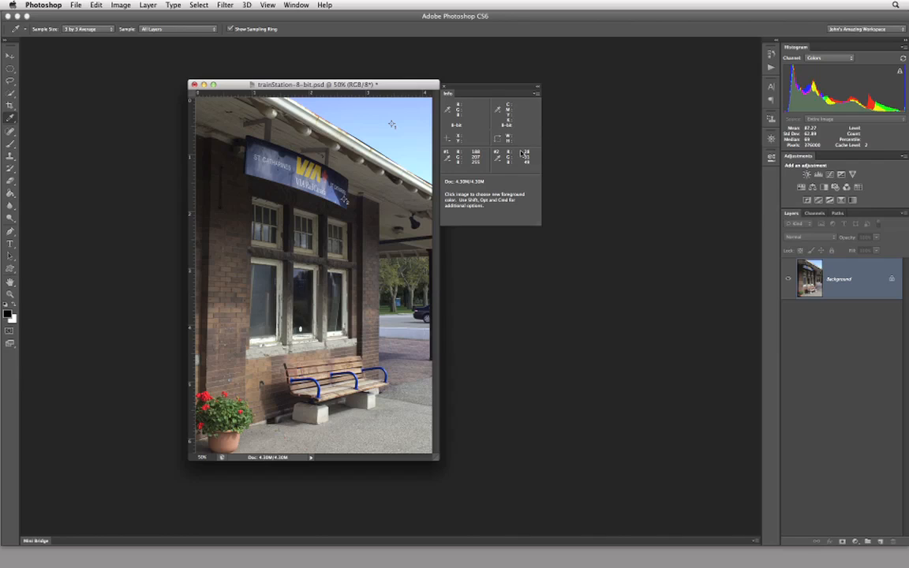
pyautogui.moveTo(534, 169)
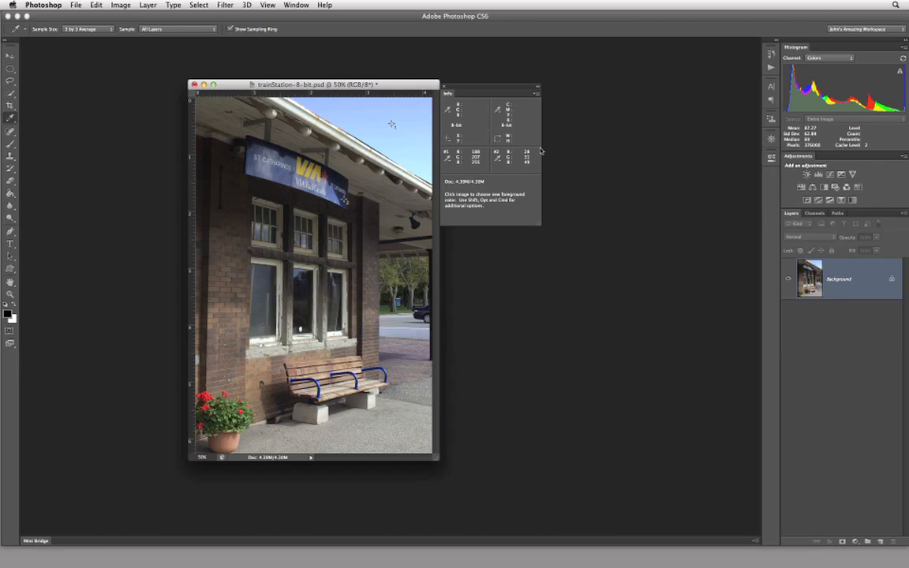
pyautogui.moveTo(529, 172)
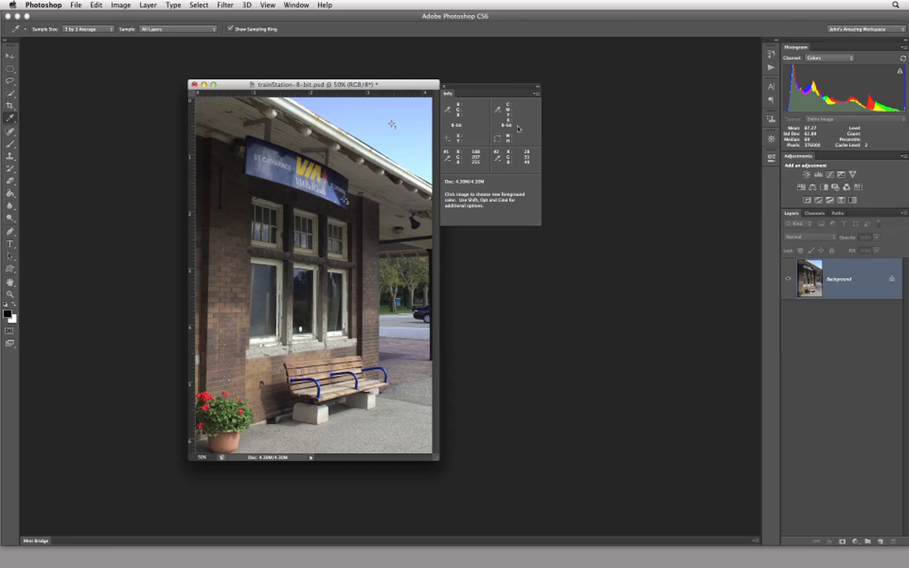
pyautogui.moveTo(402, 147)
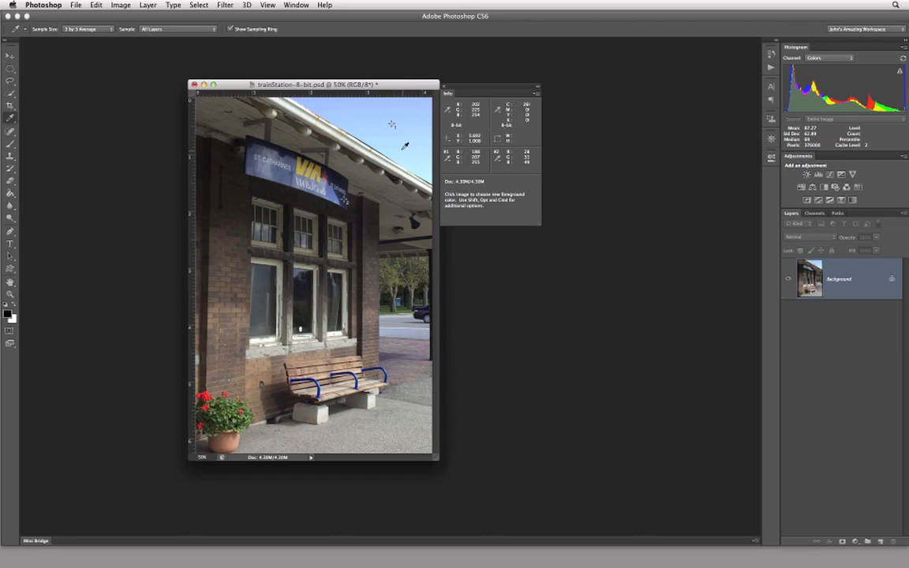
pyautogui.moveTo(418, 150)
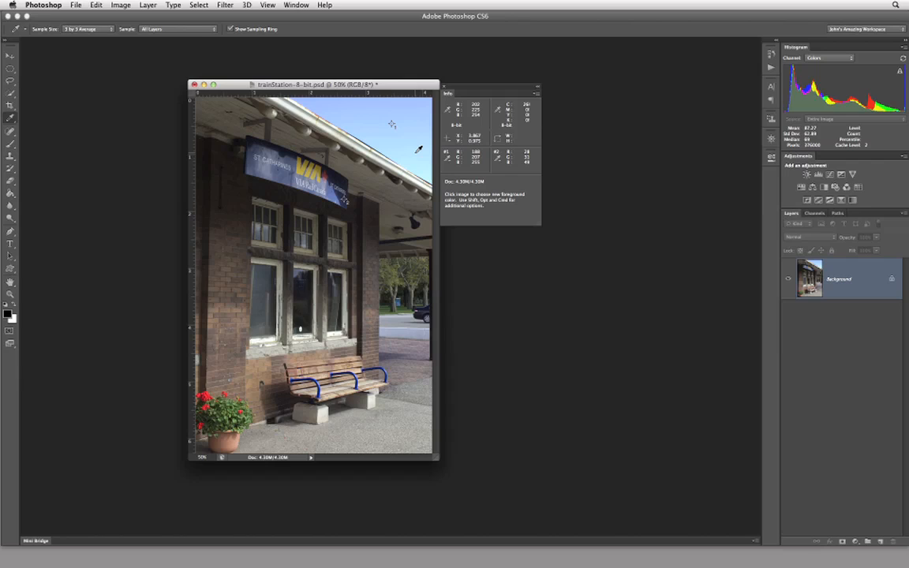
pyautogui.moveTo(401, 134)
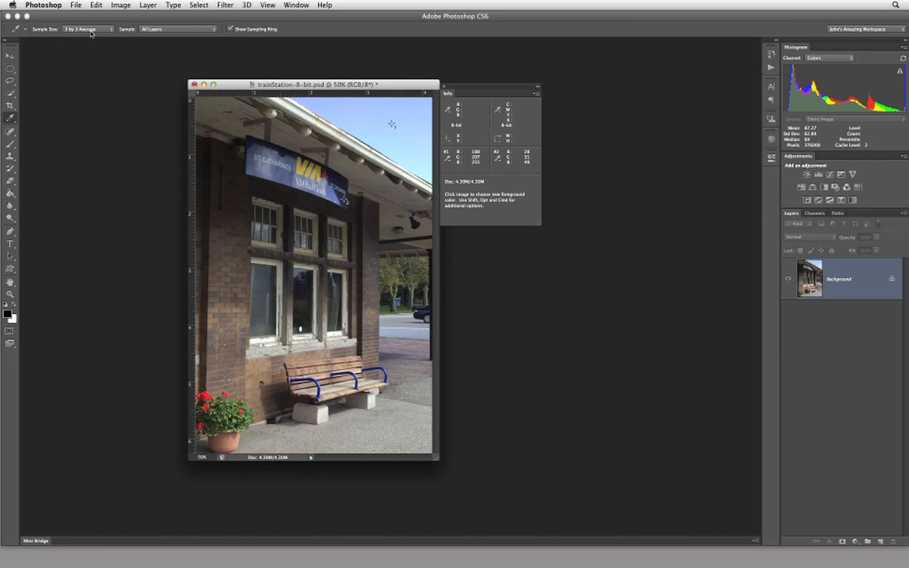
pyautogui.click(79, 29)
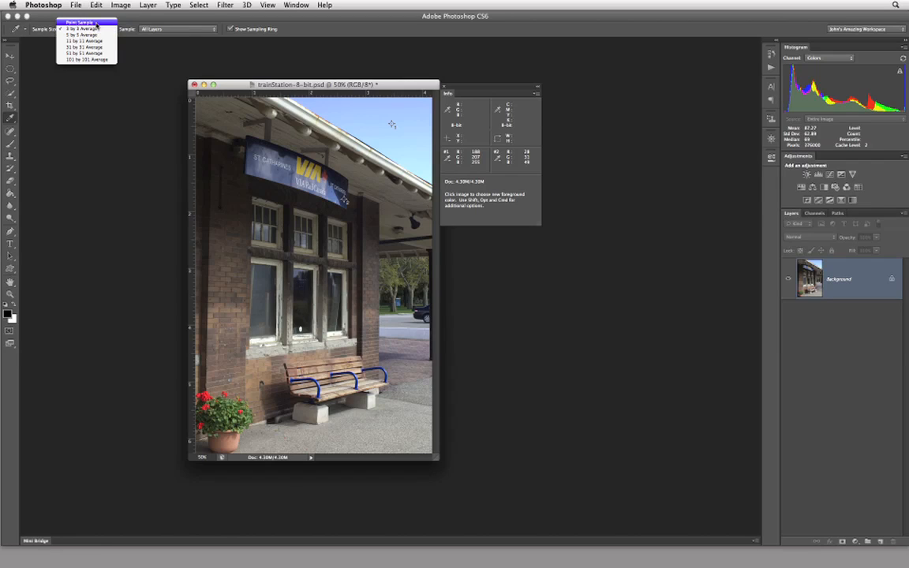
pyautogui.click(81, 29)
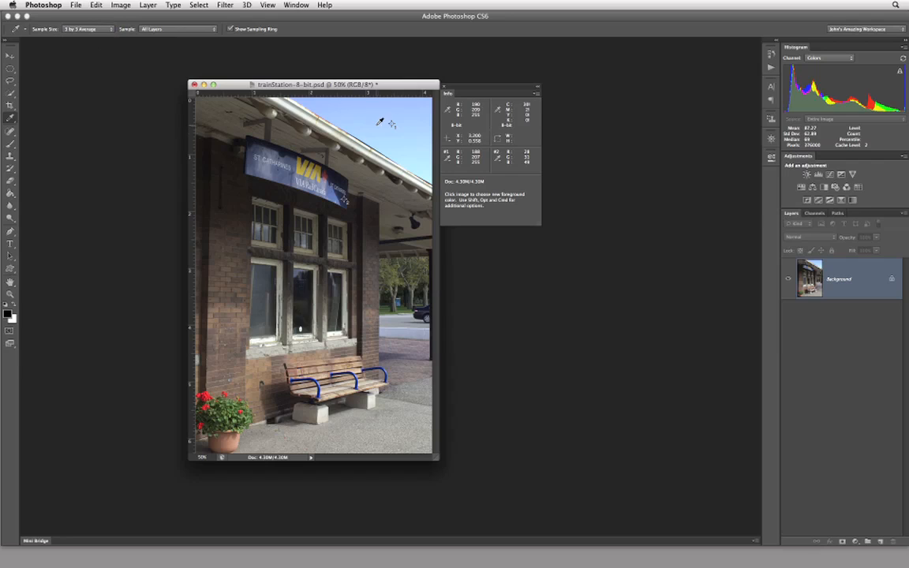
pyautogui.moveTo(374, 126)
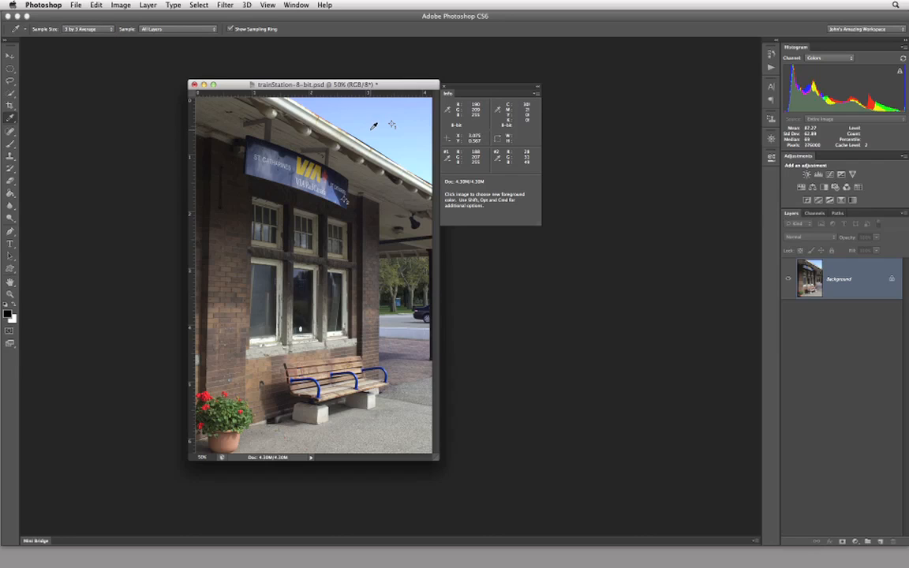
pyautogui.moveTo(371, 125)
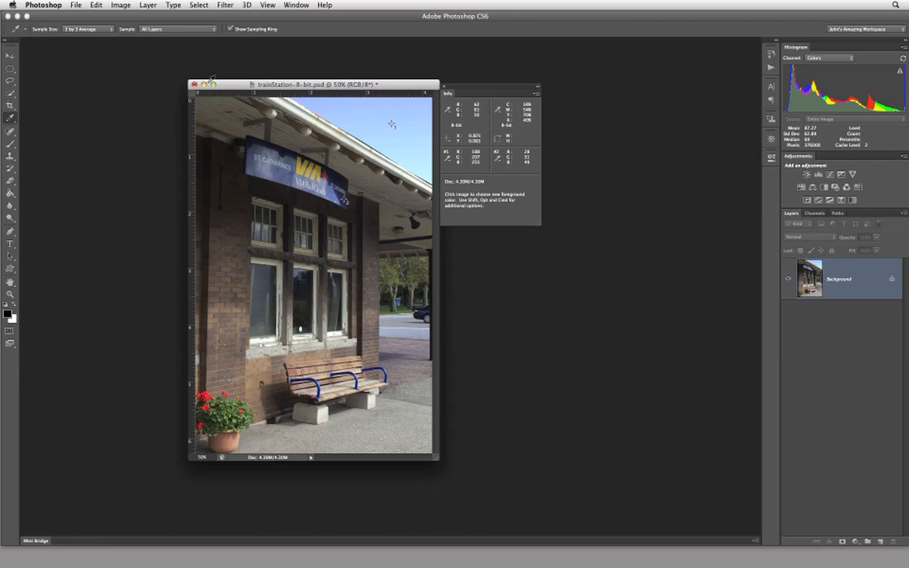
pyautogui.click(99, 29)
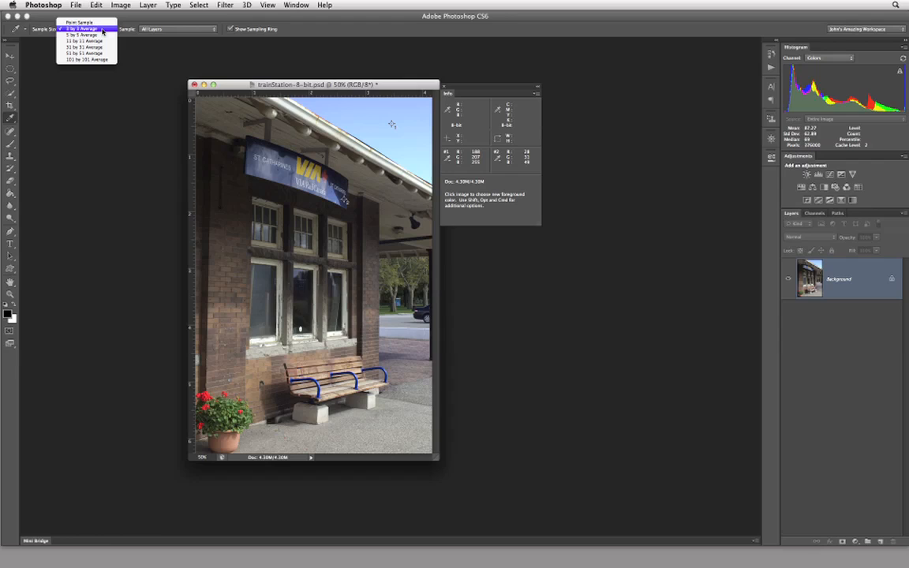
pyautogui.moveTo(83, 35)
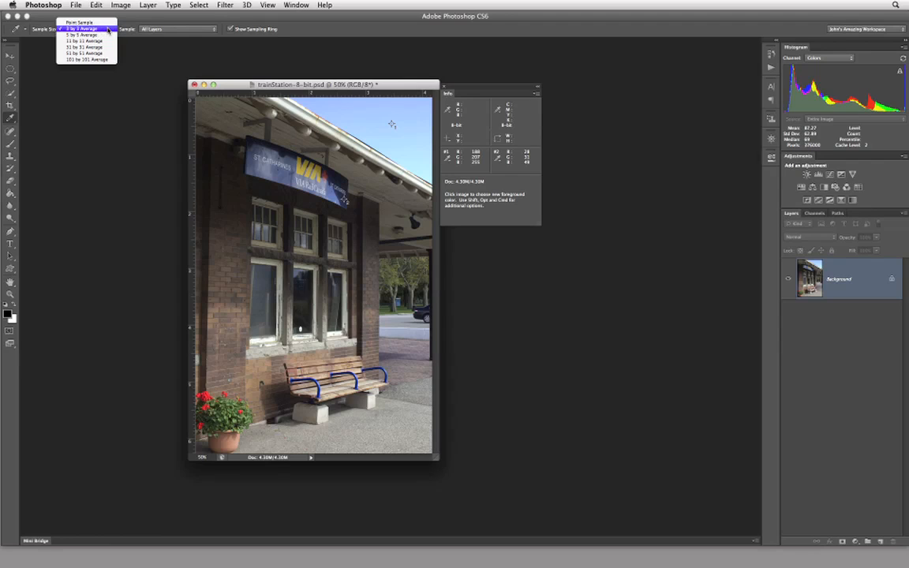
pyautogui.click(82, 35)
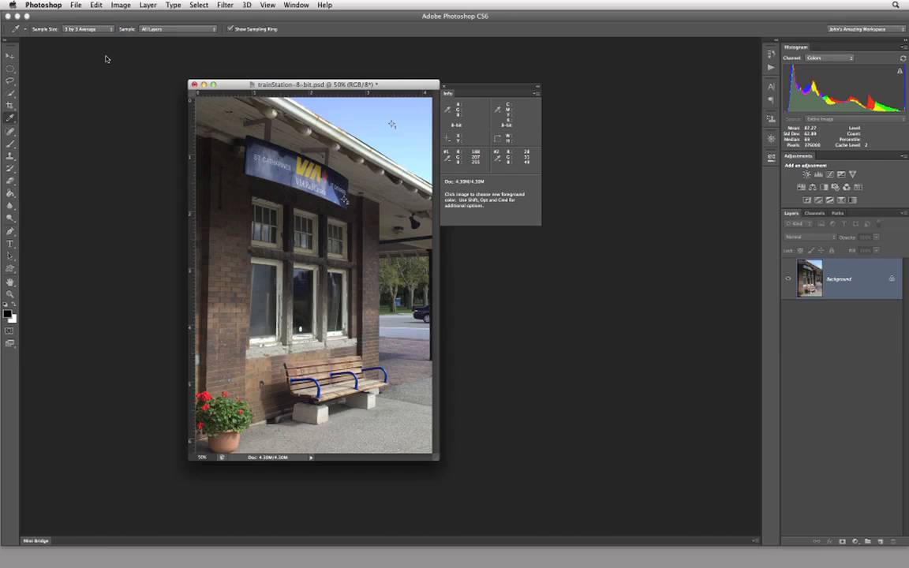
pyautogui.moveTo(421, 177)
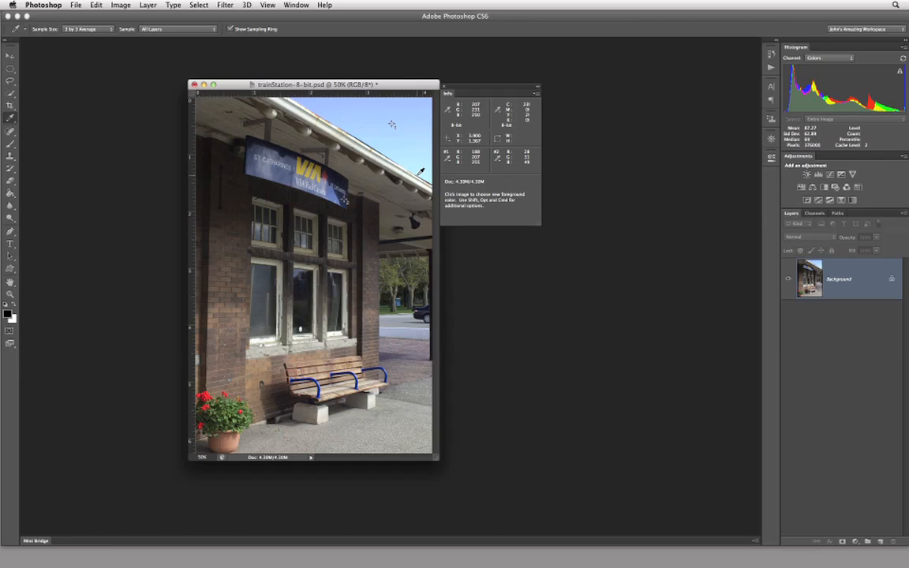
pyautogui.moveTo(279, 127)
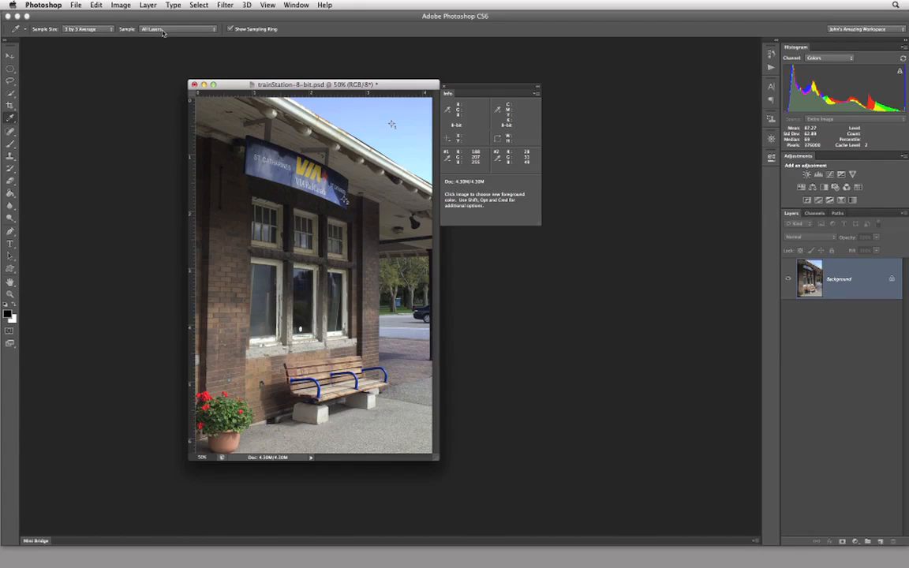
pyautogui.click(178, 29)
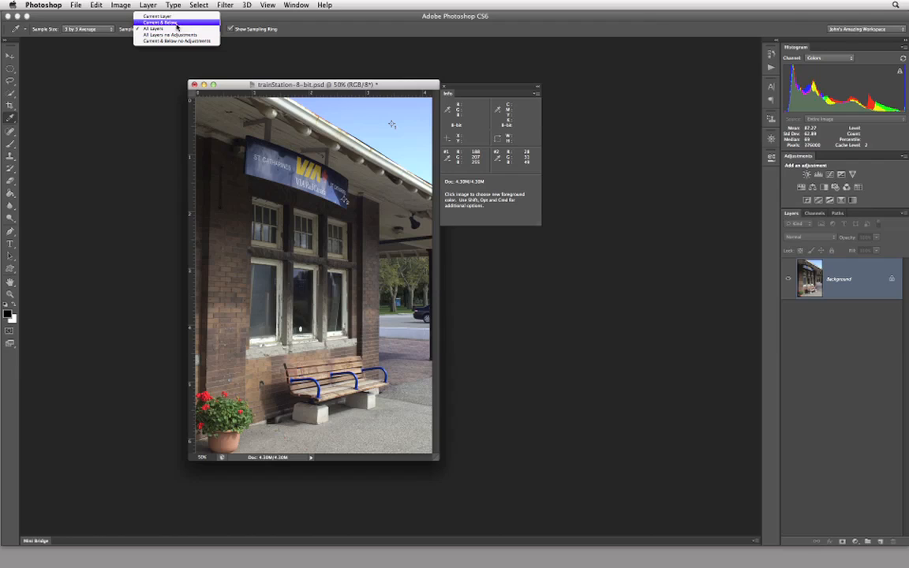
pyautogui.moveTo(154, 29)
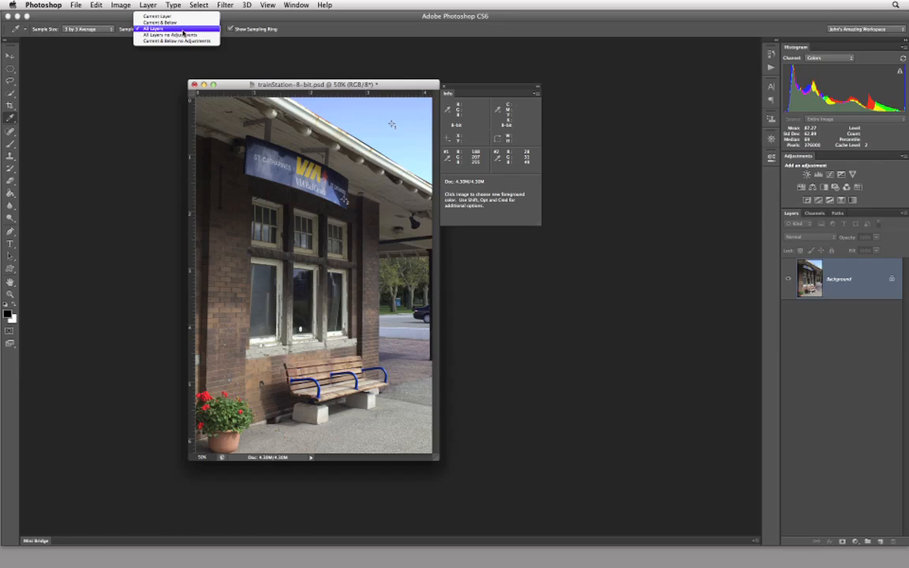
pyautogui.moveTo(198, 40)
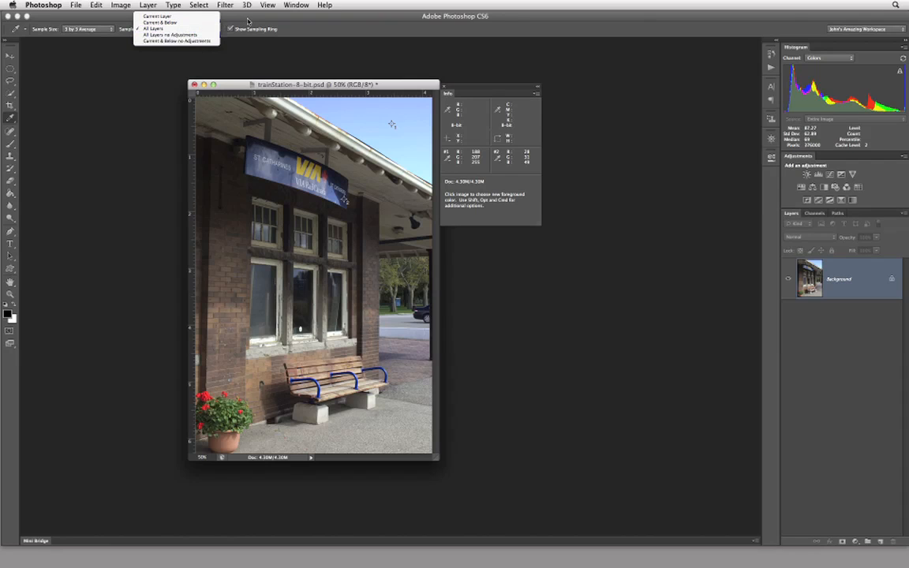
pyautogui.click(154, 29)
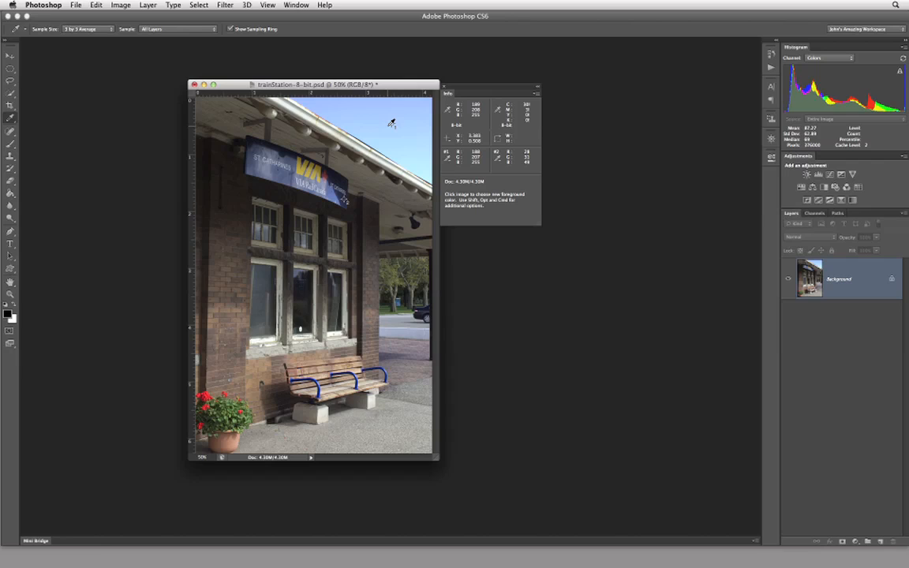
pyautogui.moveTo(395, 120)
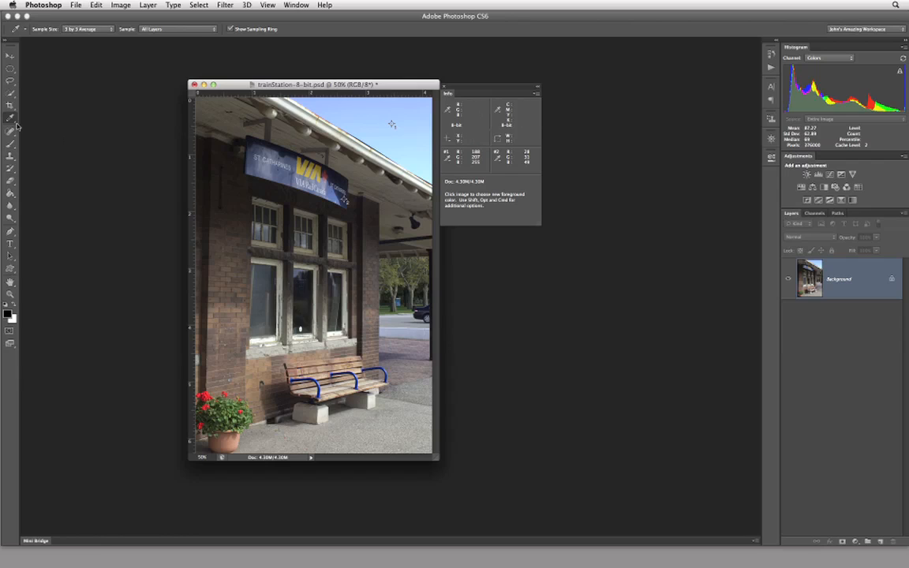
# - Pick a different tool from the Eyedropper flyout, clearing the two sampler readouts
pyautogui.click(10, 118)
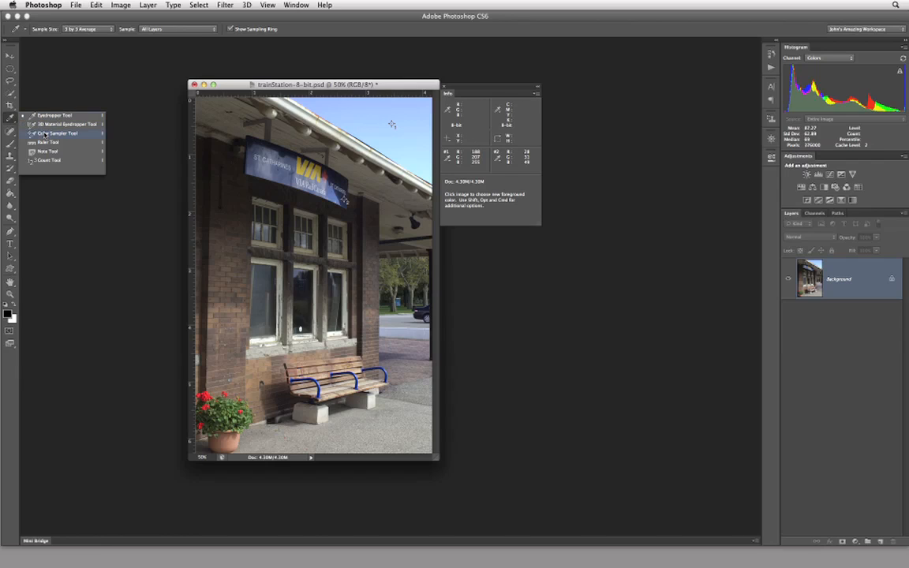
pyautogui.click(60, 133)
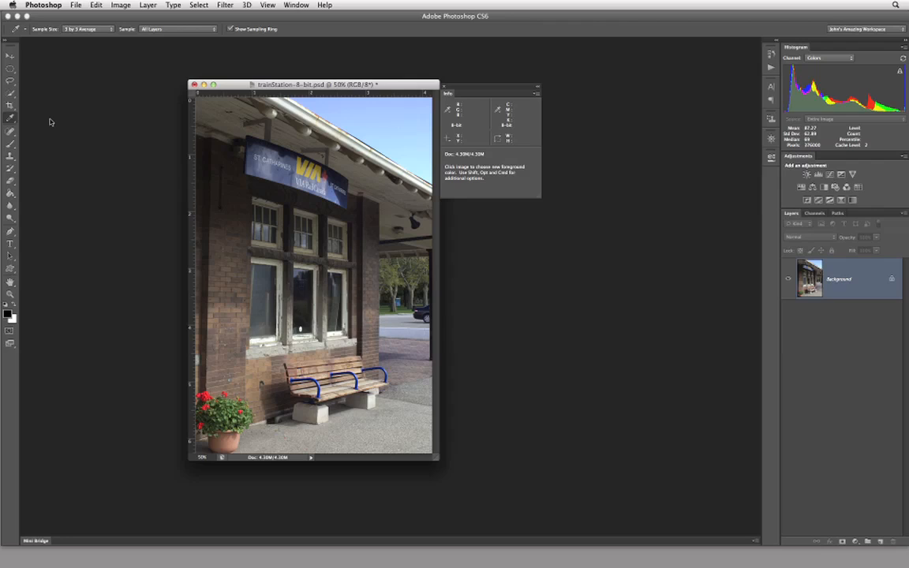
pyautogui.moveTo(408, 127)
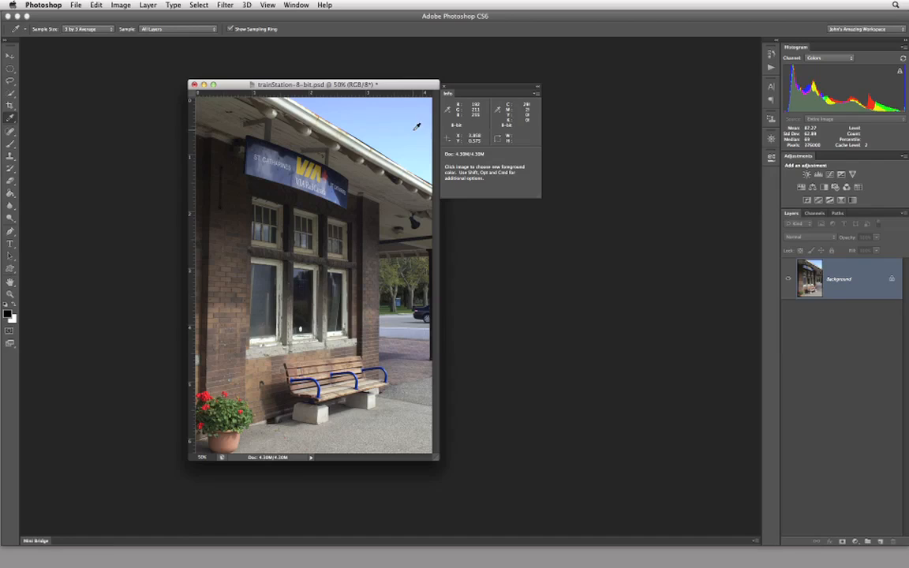
pyautogui.moveTo(381, 125)
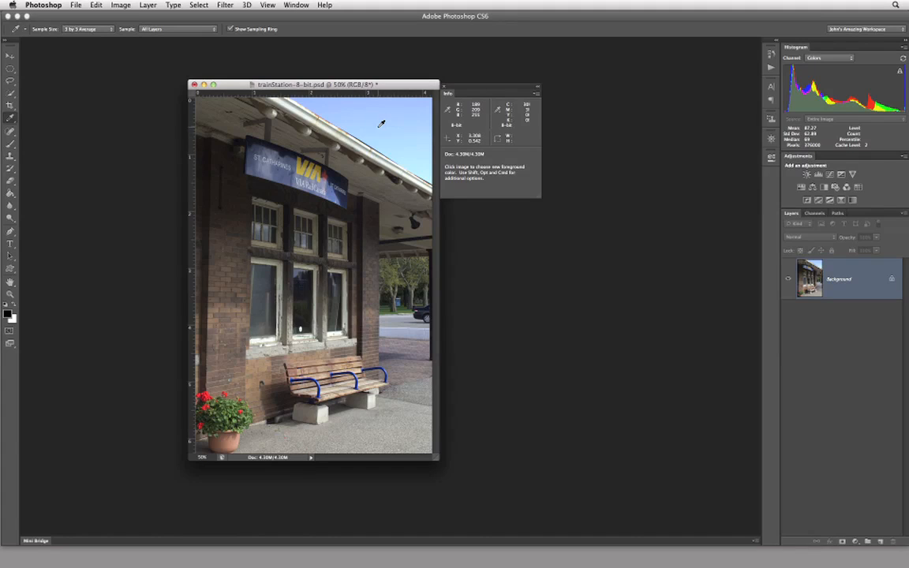
pyautogui.moveTo(175, 276)
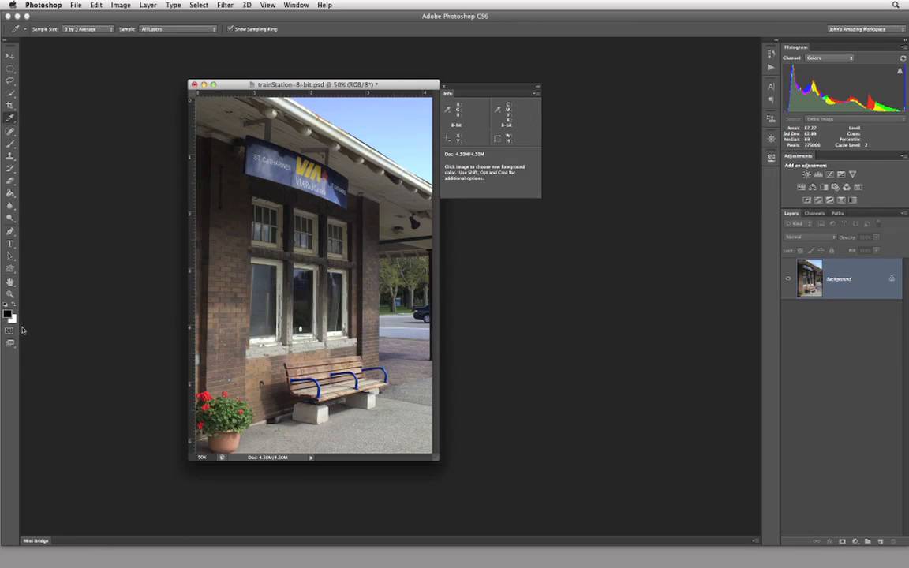
pyautogui.moveTo(366, 254)
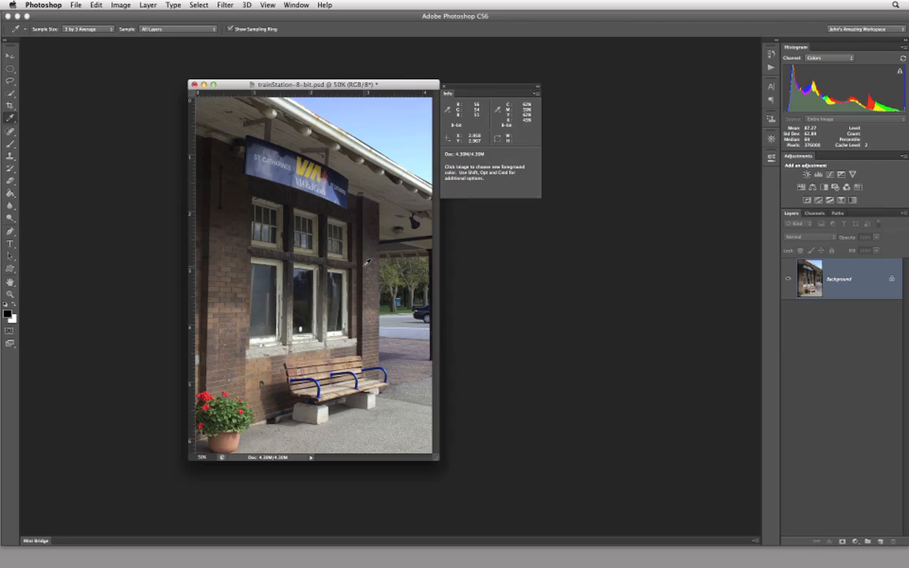
pyautogui.moveTo(373, 120)
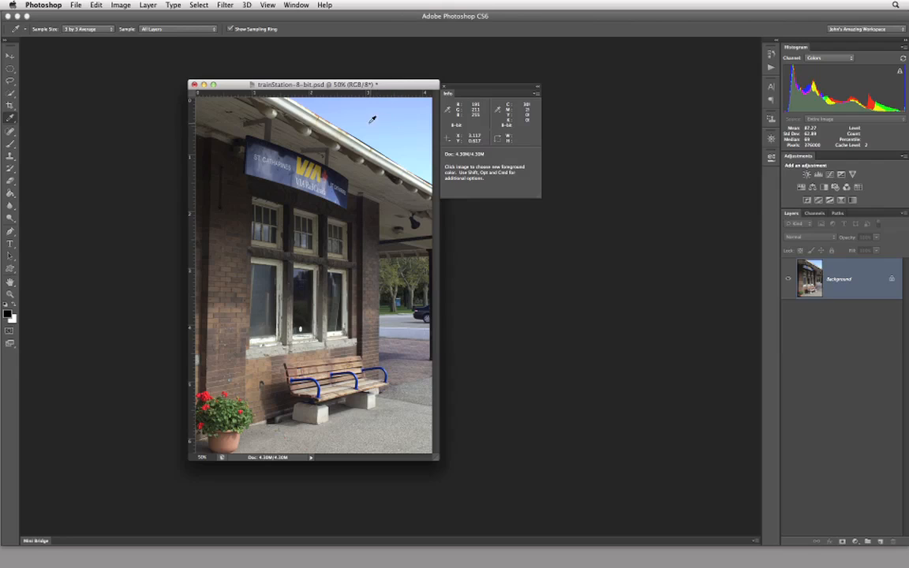
pyautogui.moveTo(399, 307)
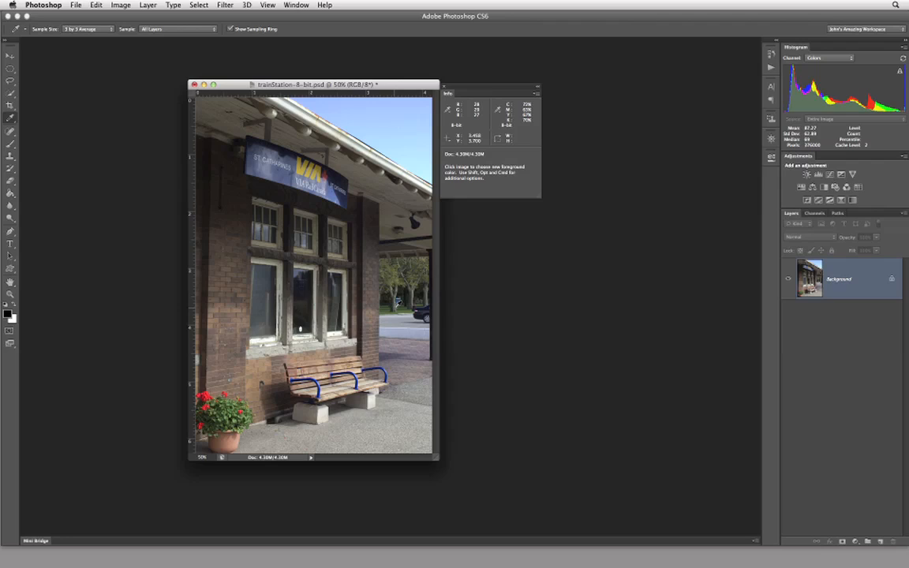
pyautogui.moveTo(398, 304)
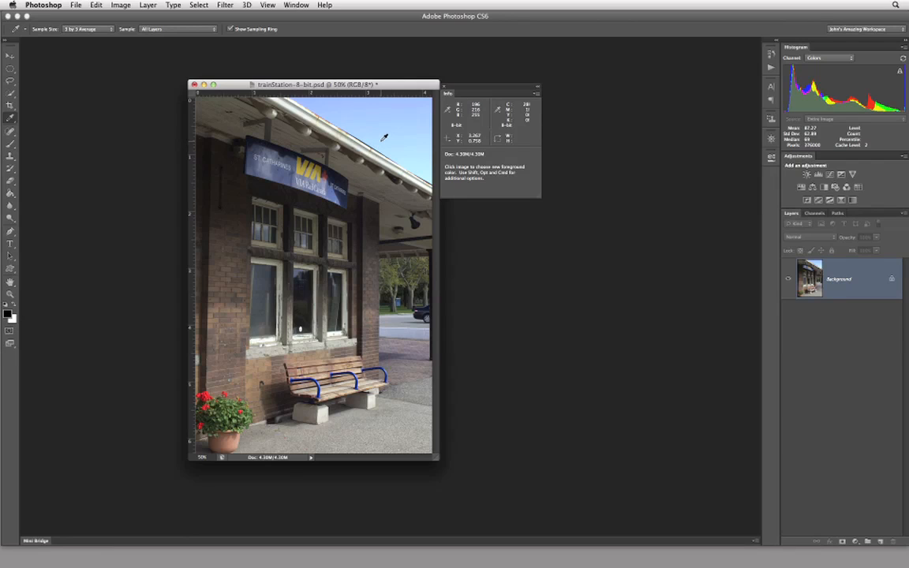
# - Sample the sky, a window frame and other spots, ending on blue as foreground
pyautogui.click(383, 140)
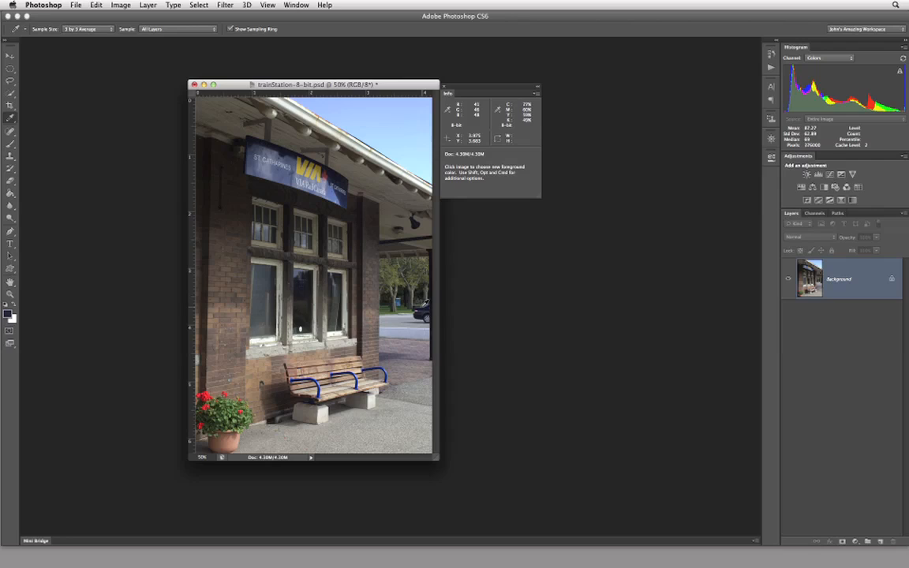
pyautogui.click(299, 170)
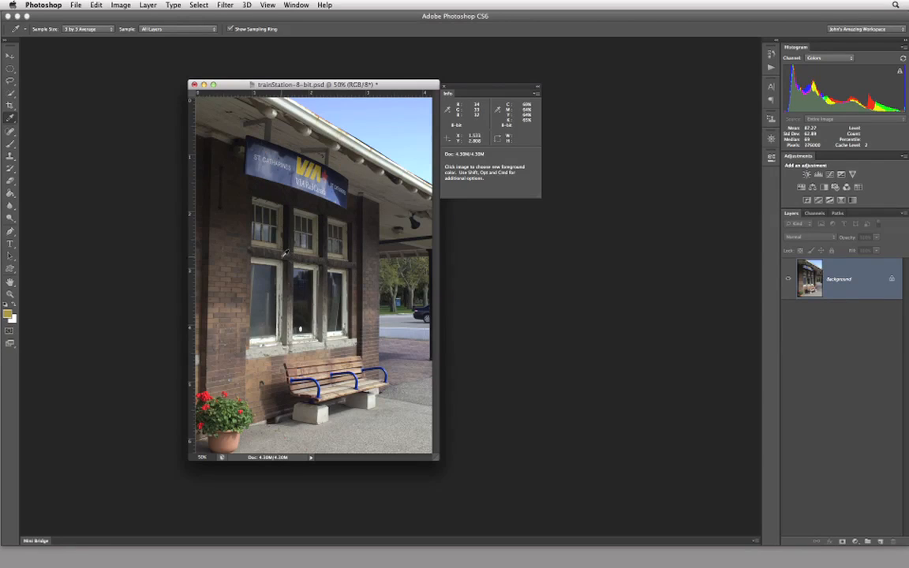
pyautogui.click(276, 241)
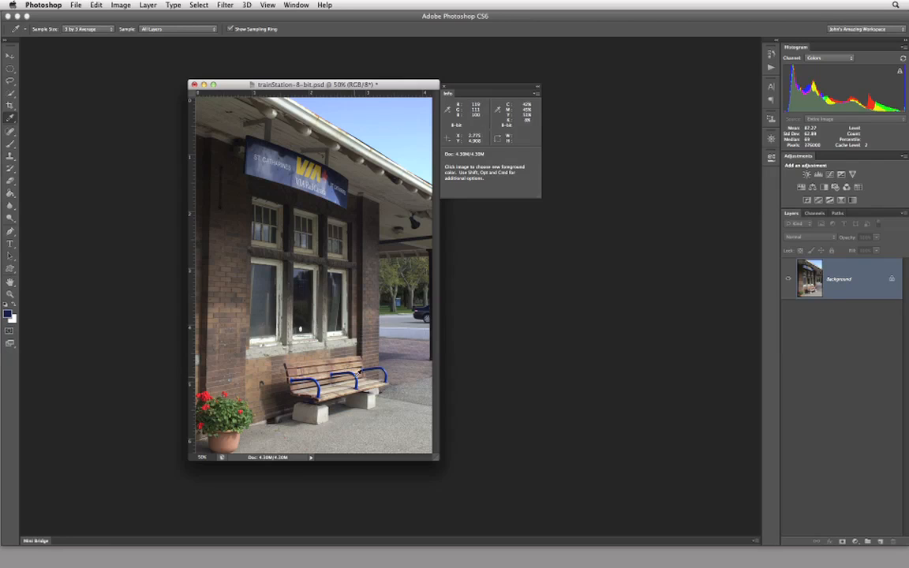
pyautogui.click(358, 378)
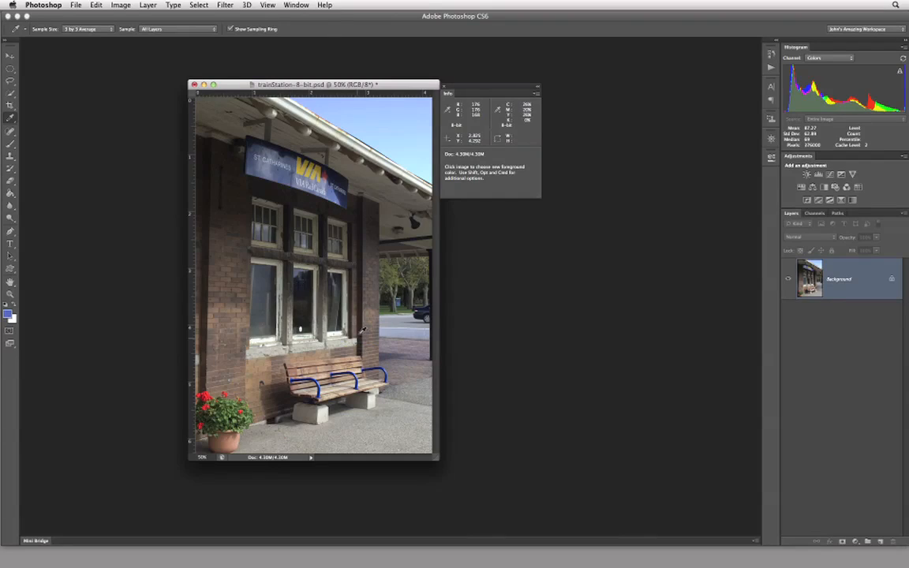
pyautogui.moveTo(333, 255)
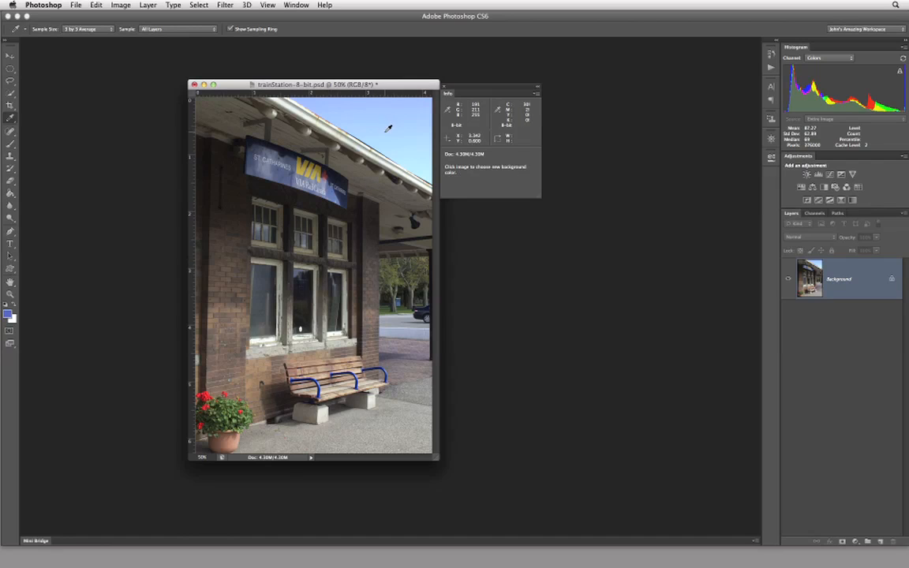
pyautogui.moveTo(383, 228)
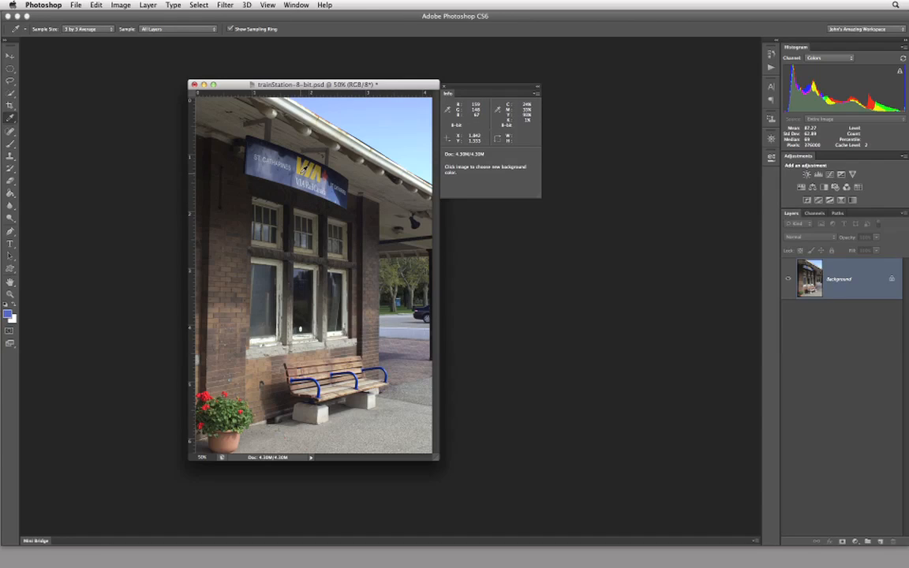
# - Option-click the photo to sample a reddish-brown background colour
pyautogui.click(302, 170)
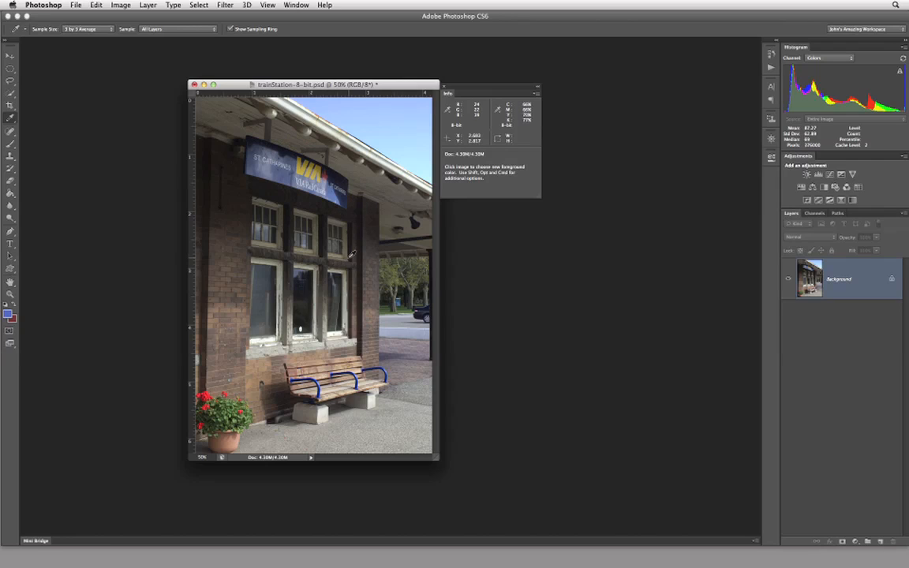
pyautogui.moveTo(327, 175)
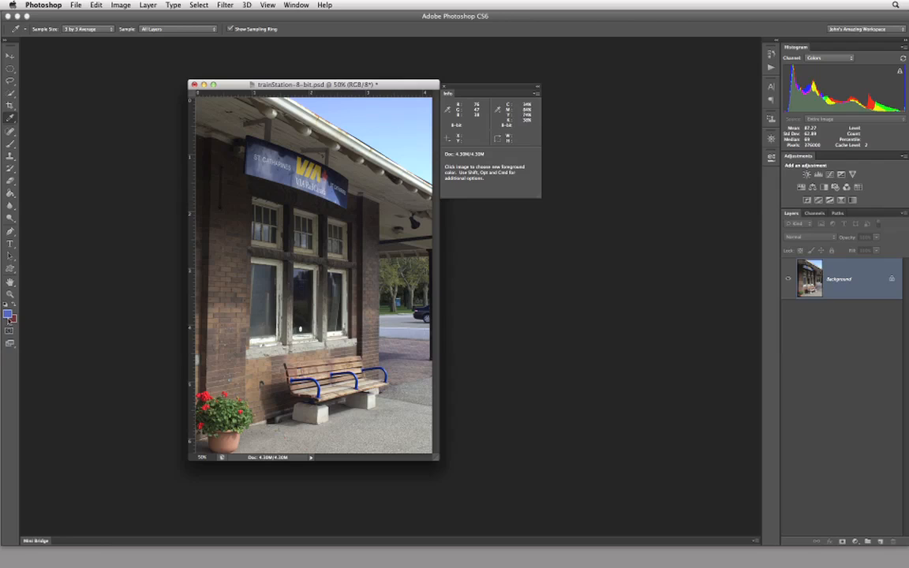
# - Pick a lighter, brighter blue for the foreground in the Color Picker
pyautogui.click(7, 313)
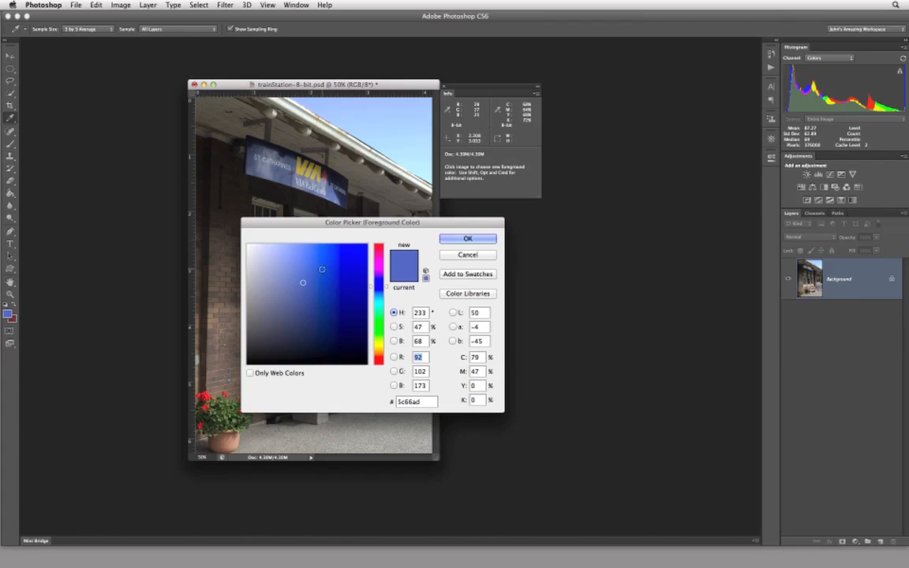
pyautogui.click(305, 252)
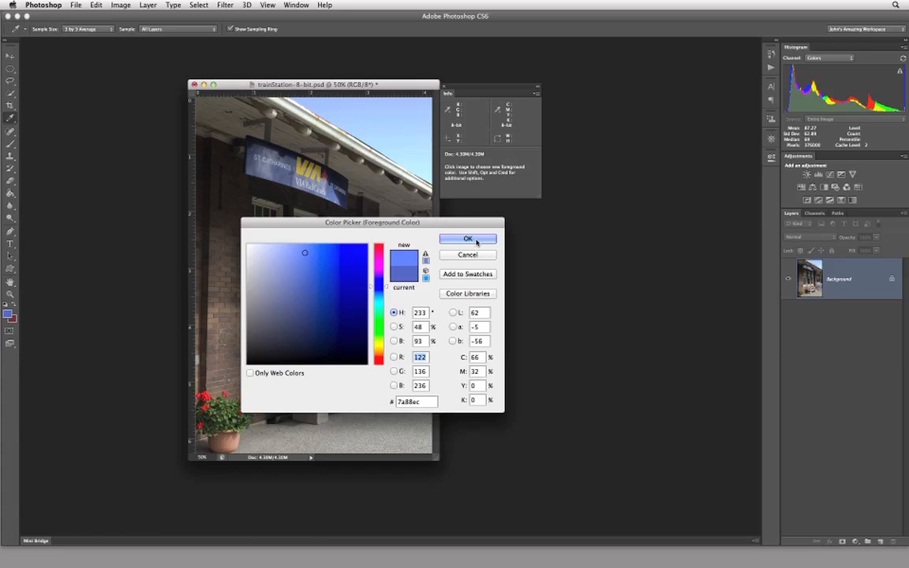
pyautogui.click(467, 239)
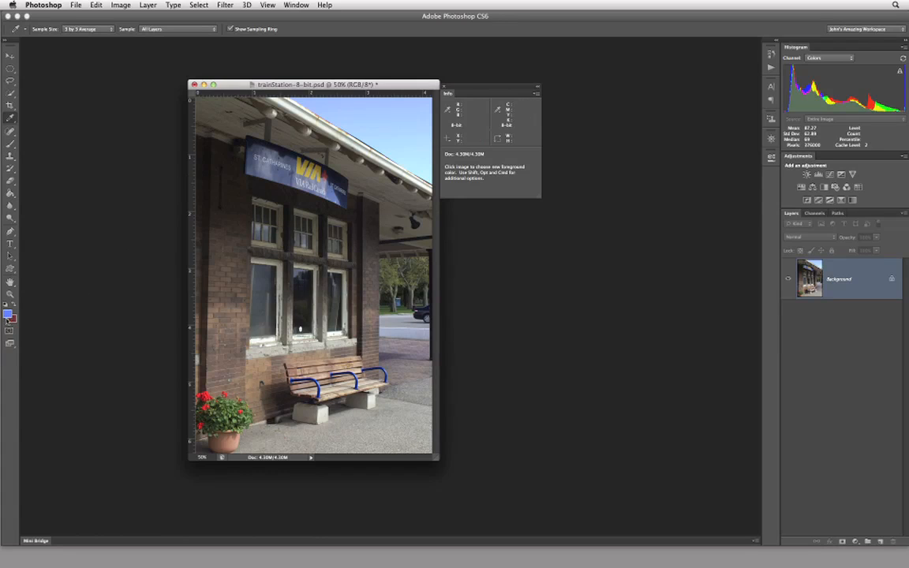
pyautogui.moveTo(351, 149)
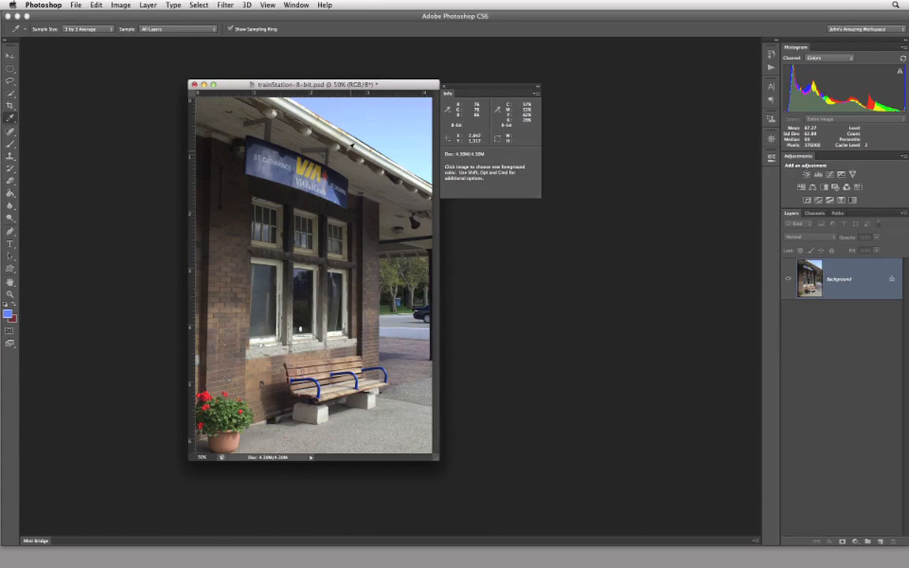
pyautogui.moveTo(367, 145)
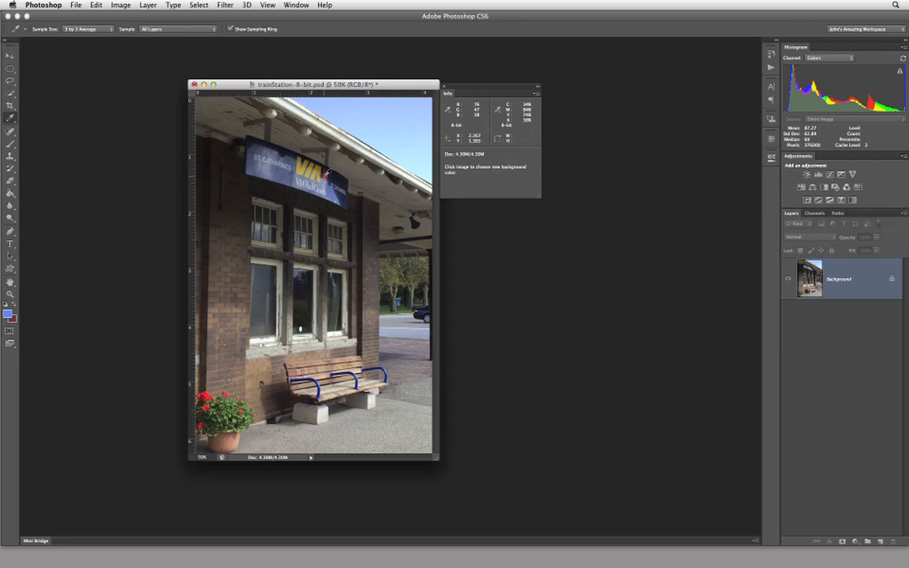
# - Sample the station sign, then sweep the HUD picker through magenta and green hues
pyautogui.click(324, 177)
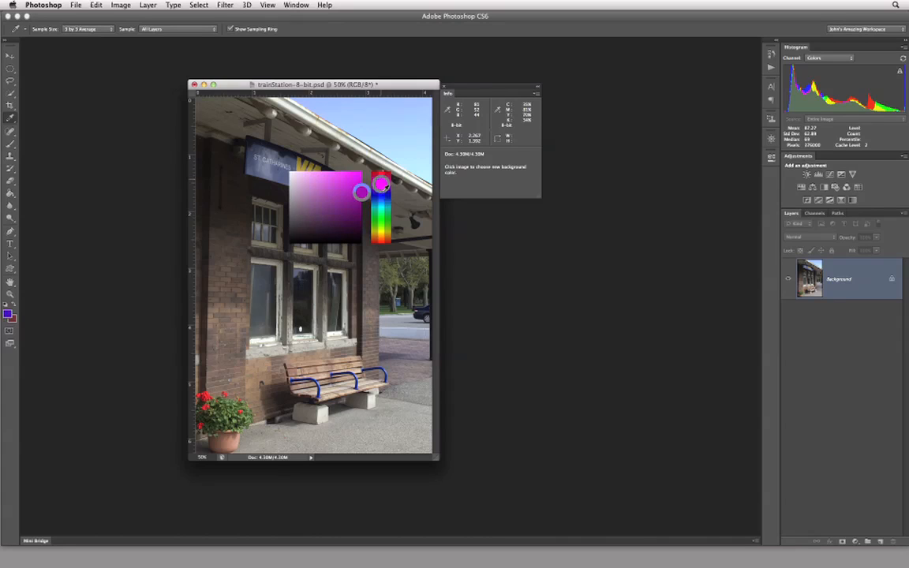
pyautogui.moveTo(381, 185); pyautogui.dragTo(381, 237)
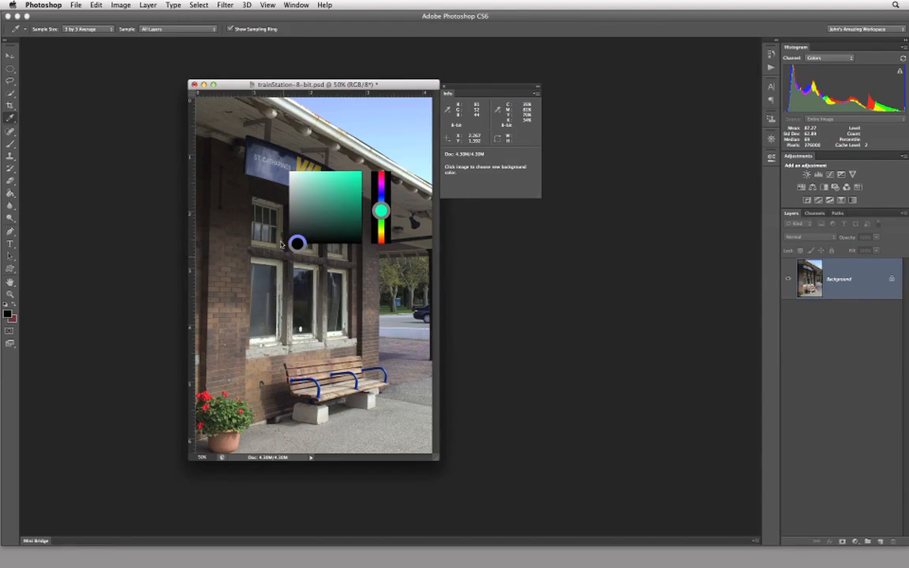
pyautogui.moveTo(296, 243); pyautogui.dragTo(292, 229)
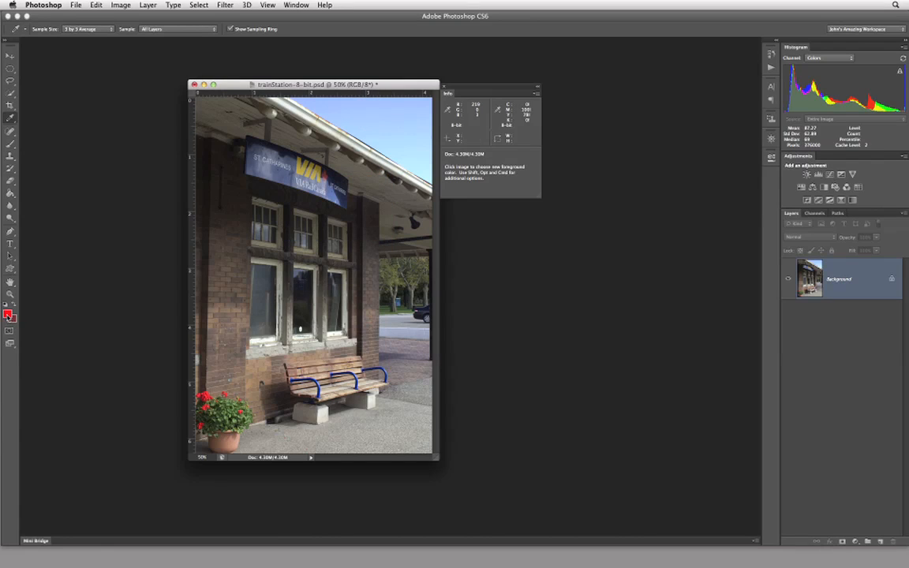
# - Set the foreground in the Color Picker to fully saturated red ff0004
pyautogui.click(9, 314)
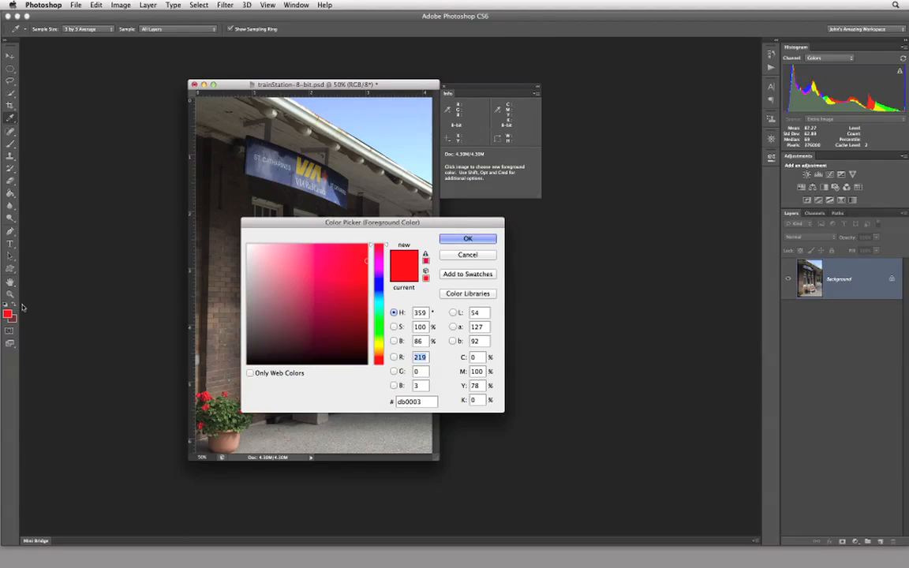
pyautogui.click(331, 312)
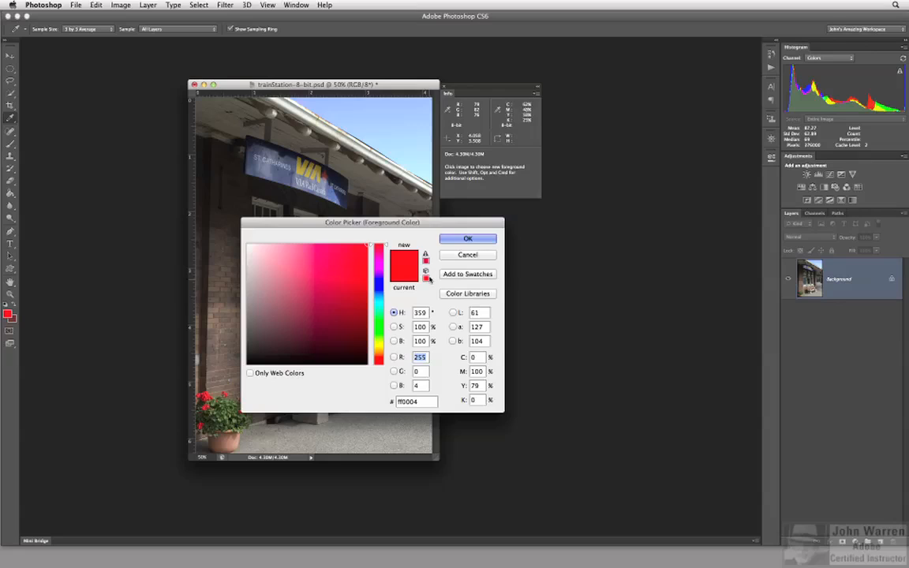
pyautogui.click(467, 238)
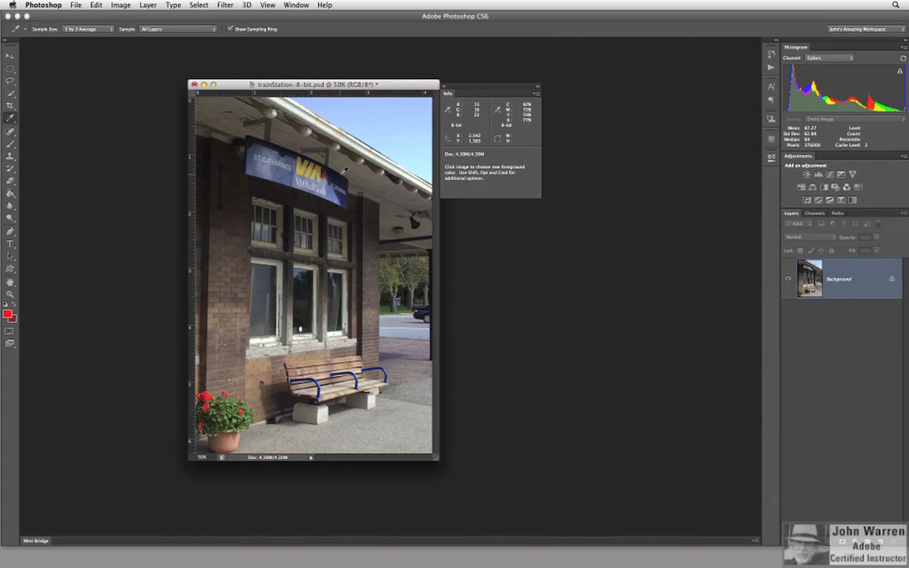
pyautogui.moveTo(350, 236)
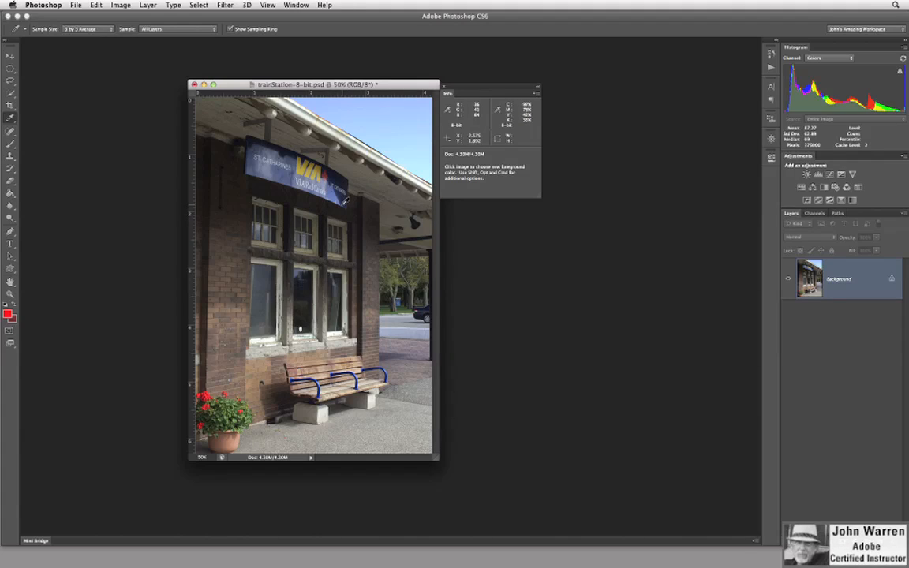
pyautogui.moveTo(326, 216)
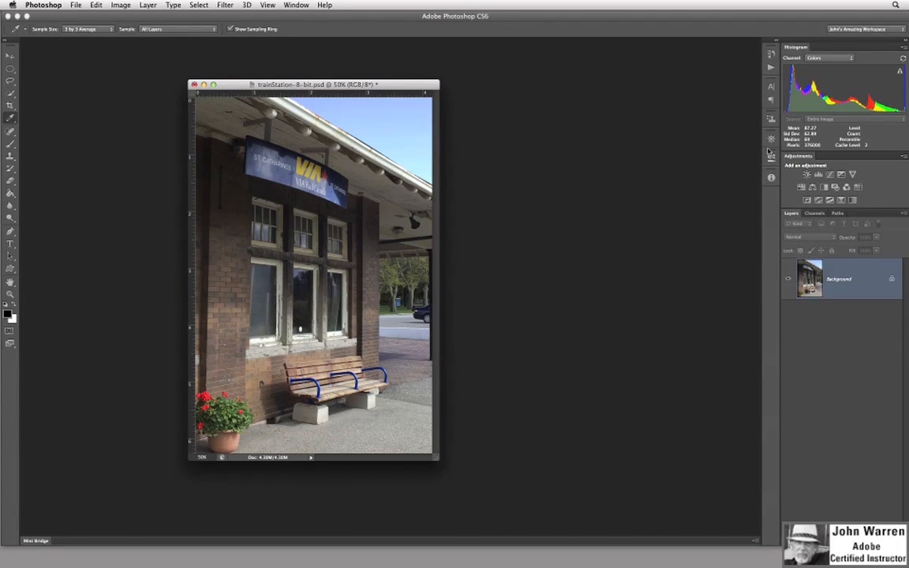
pyautogui.moveTo(672, 72)
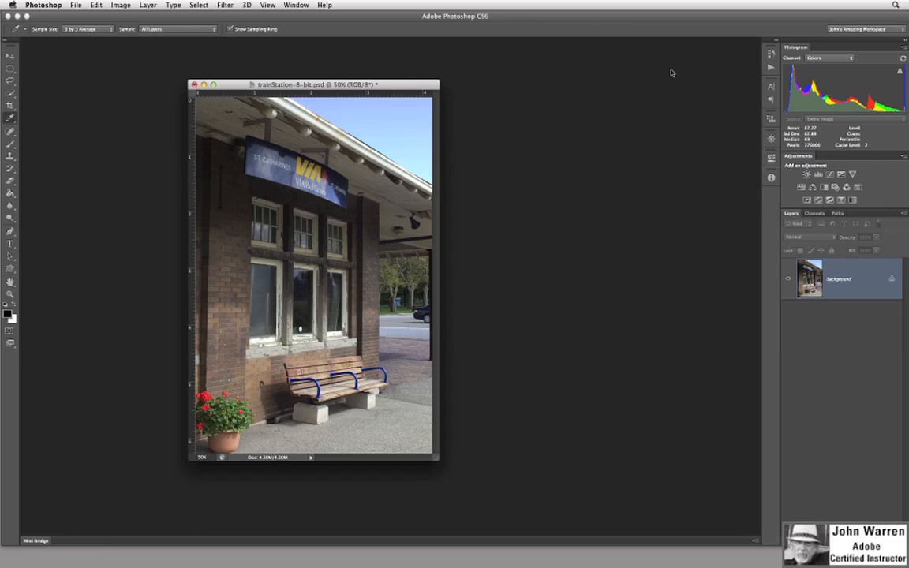
pyautogui.moveTo(349, 166)
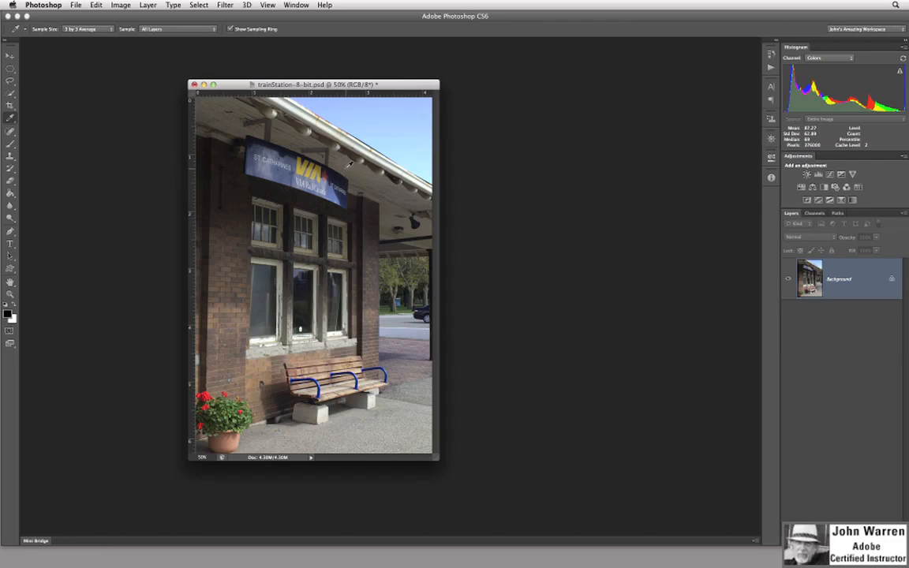